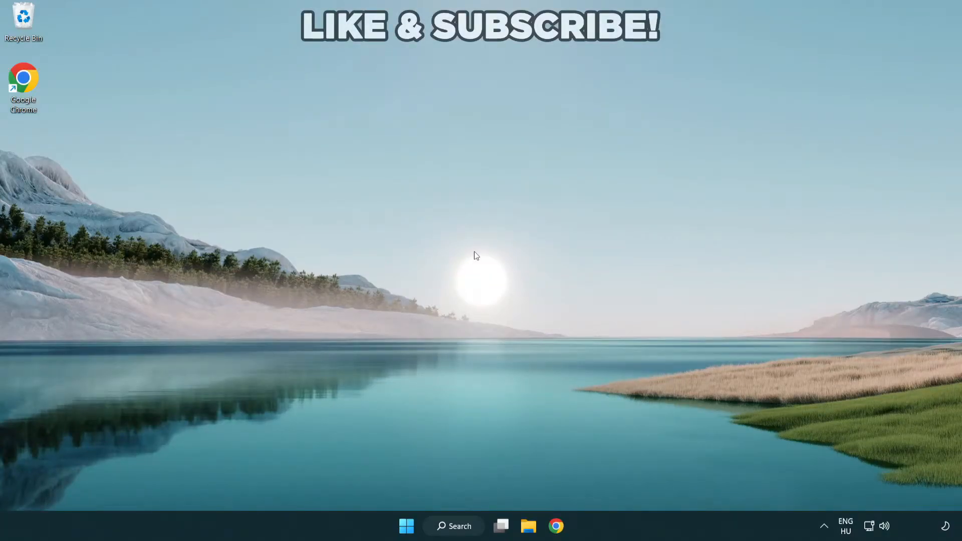
mouse_move(461, 516)
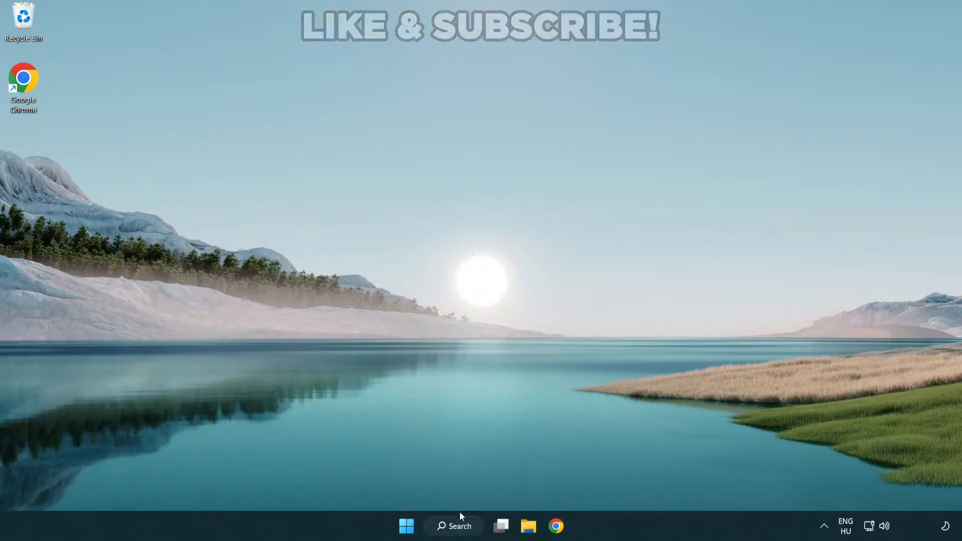
Step: Search for "device manager" from the taskbar and launch Device Manager
left_click(454, 525)
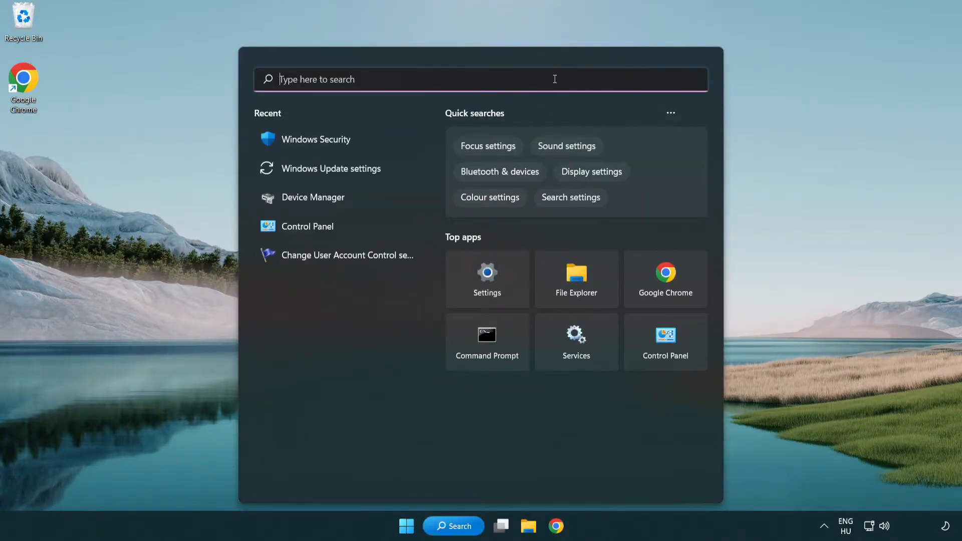
type("device manager")
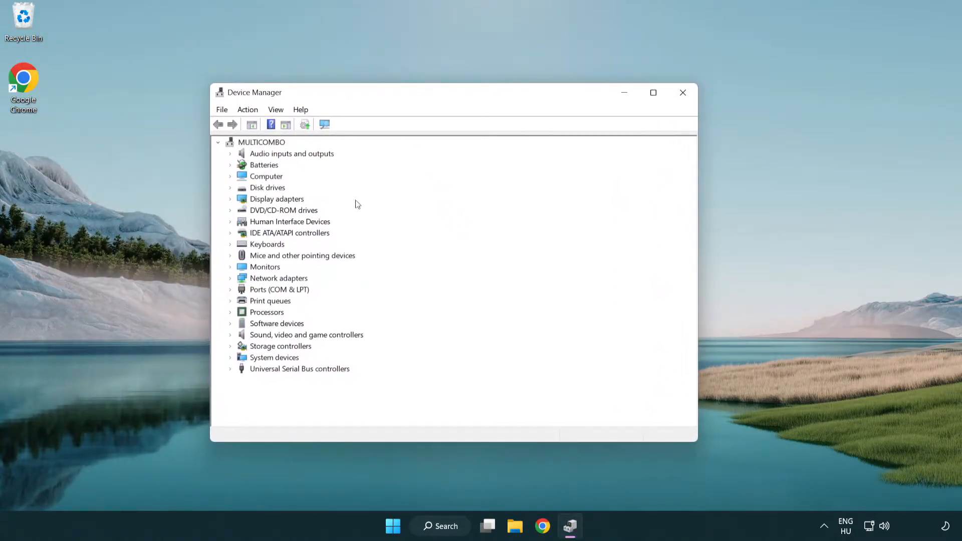
Step: Expand Display adapters and open the context menu for VMware SVGA 3D
left_click(276, 199)
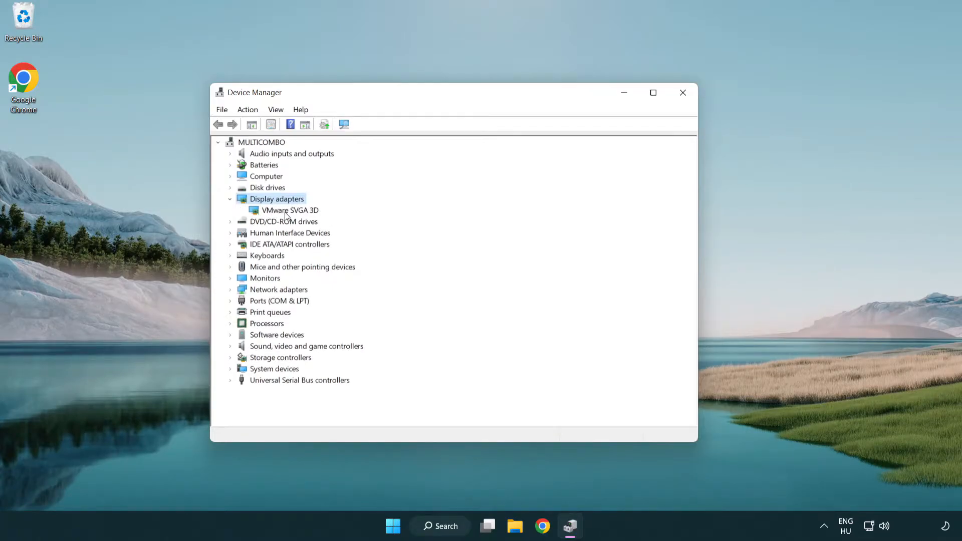
left_click(291, 210)
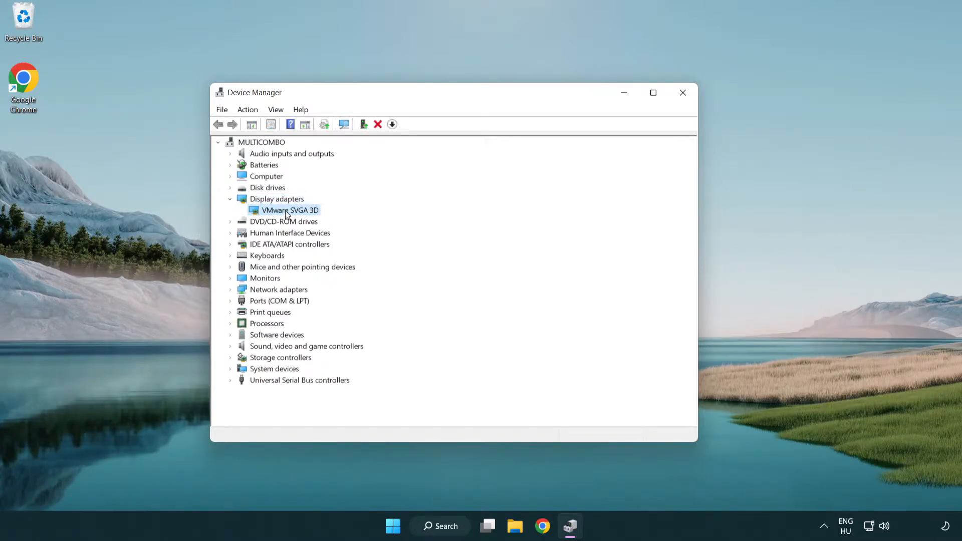
right_click(289, 209)
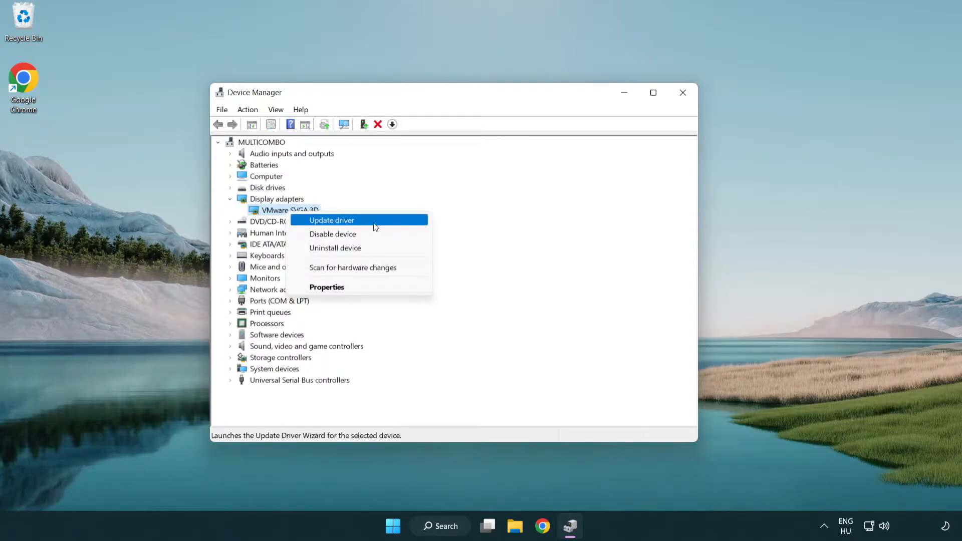
mouse_move(380, 222)
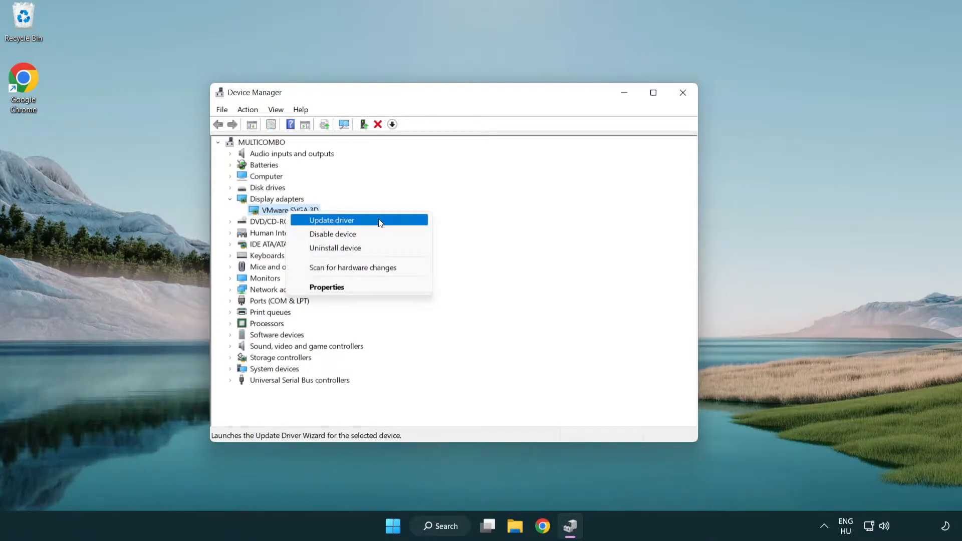
Step: Run an automatic driver search for VMware SVGA 3D, confirming the best driver is installed
left_click(331, 220)
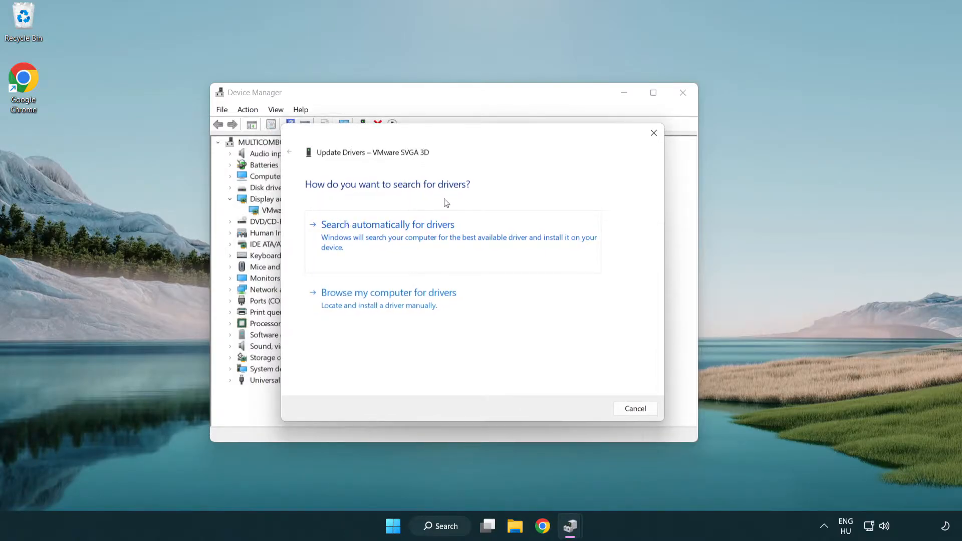
mouse_move(437, 240)
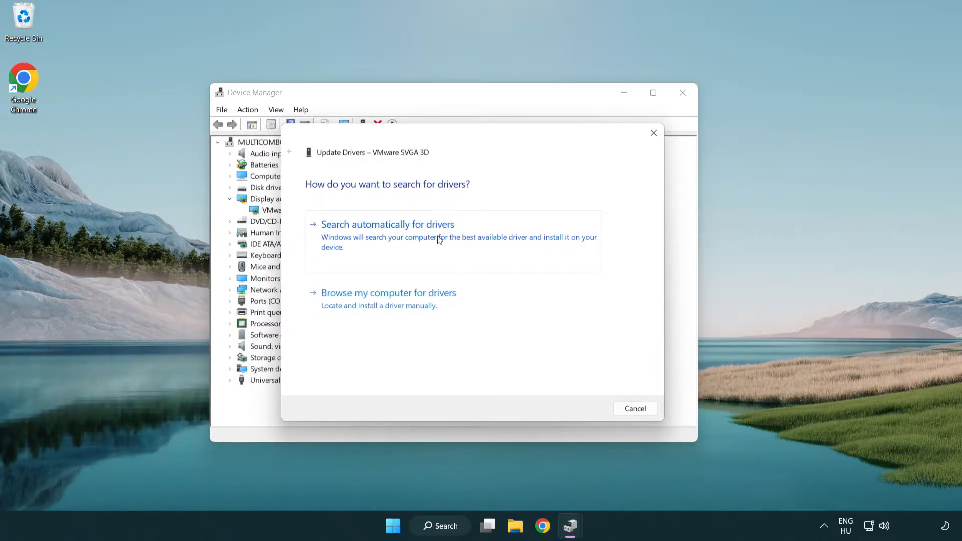
left_click(387, 224)
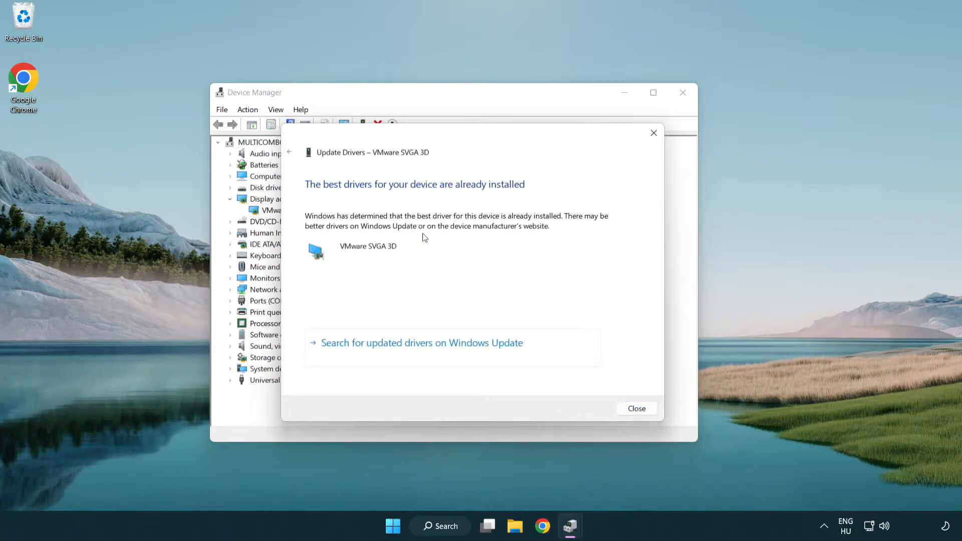
mouse_move(321, 195)
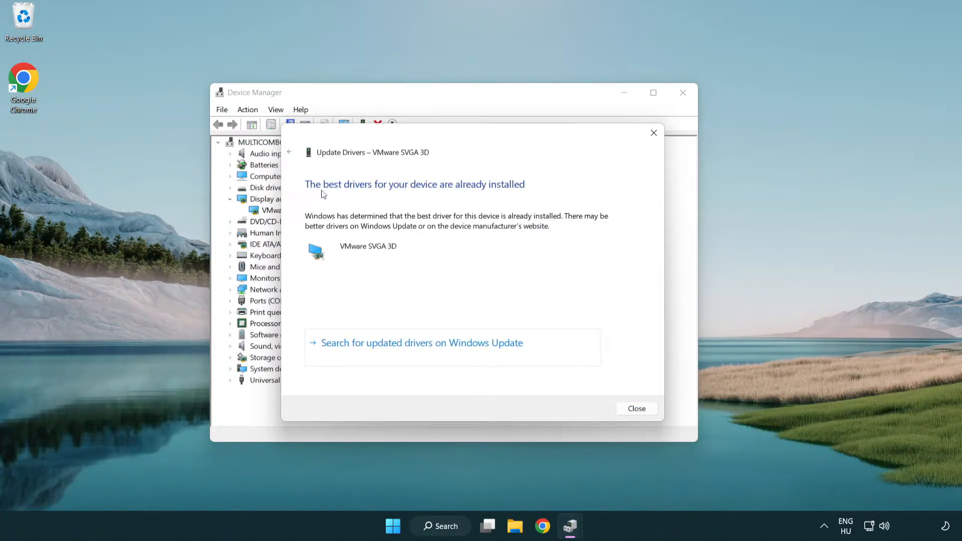
mouse_move(417, 245)
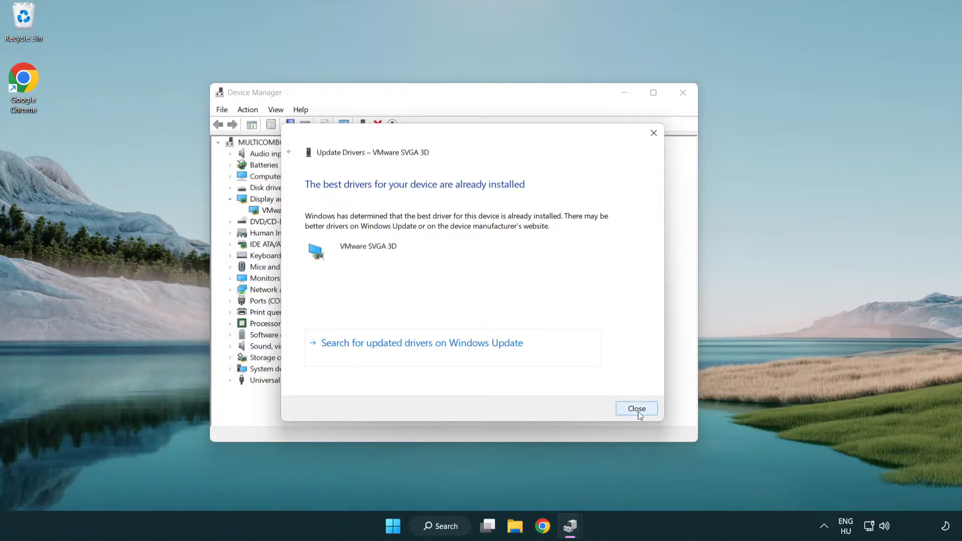
left_click(636, 409)
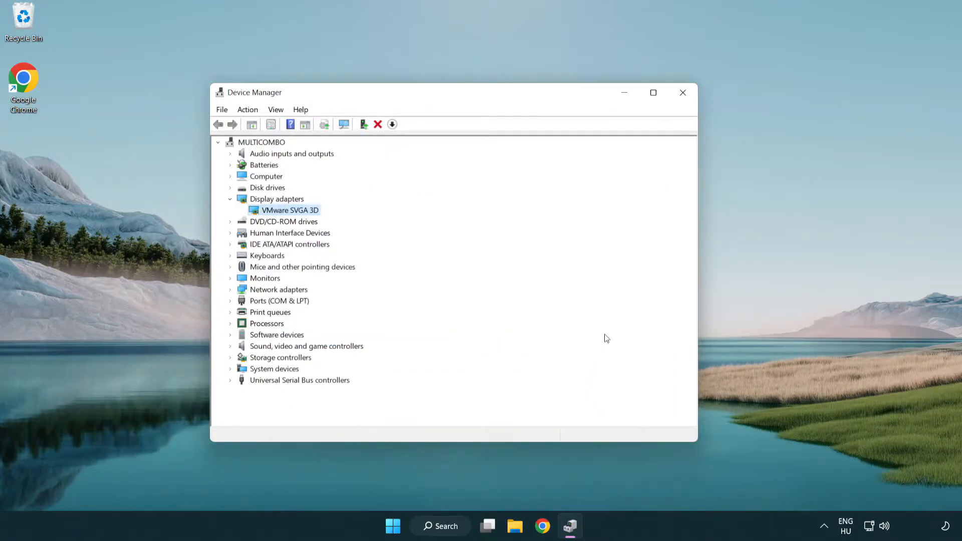
mouse_move(683, 92)
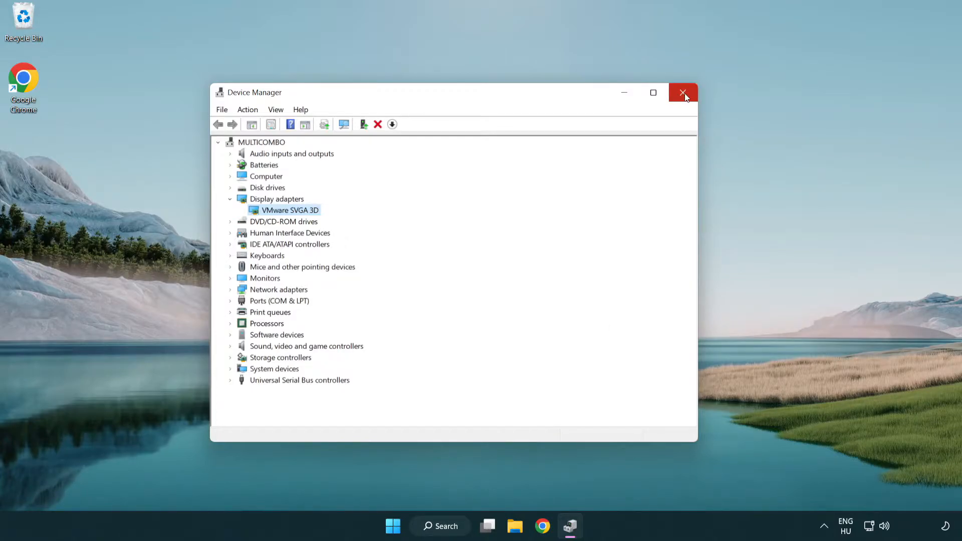
Step: Close Device Manager and search Windows for "update"
left_click(682, 93)
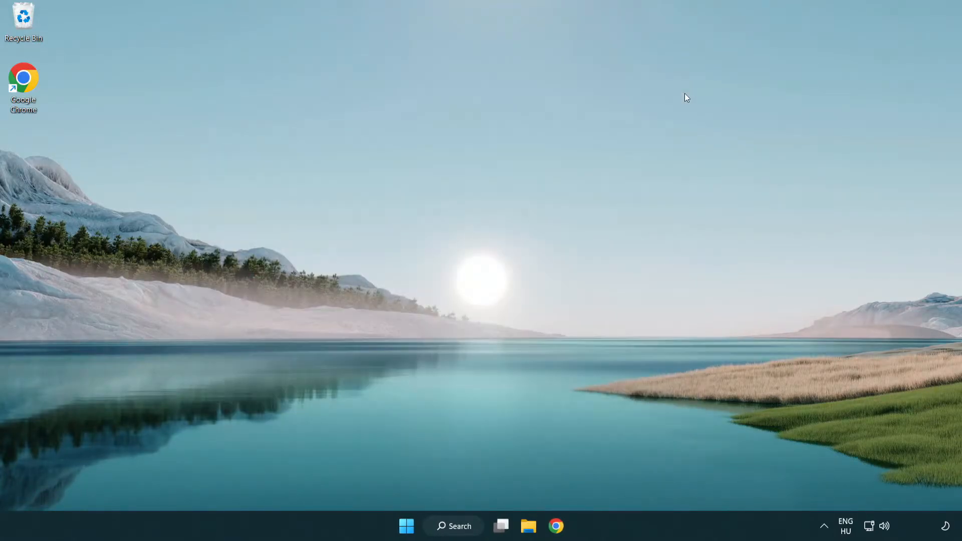
mouse_move(462, 519)
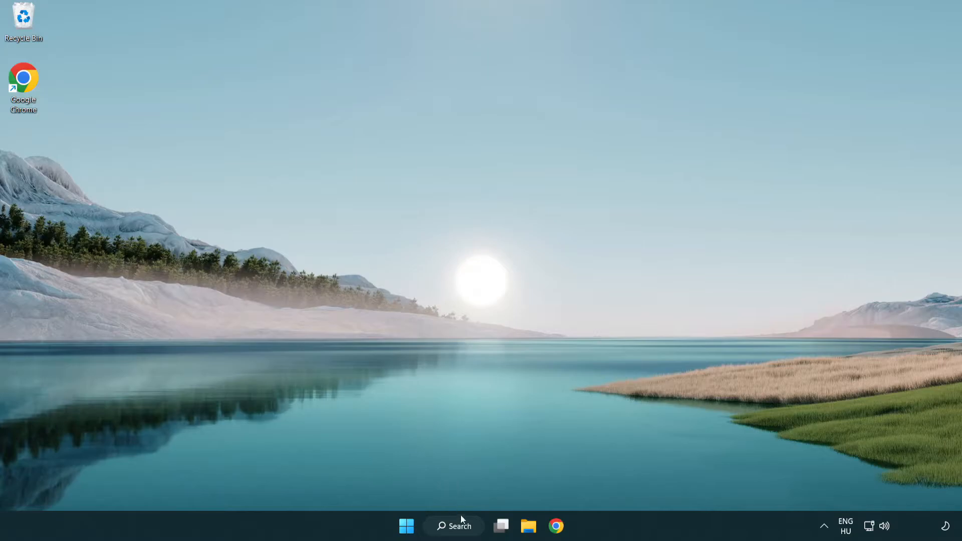
left_click(454, 526)
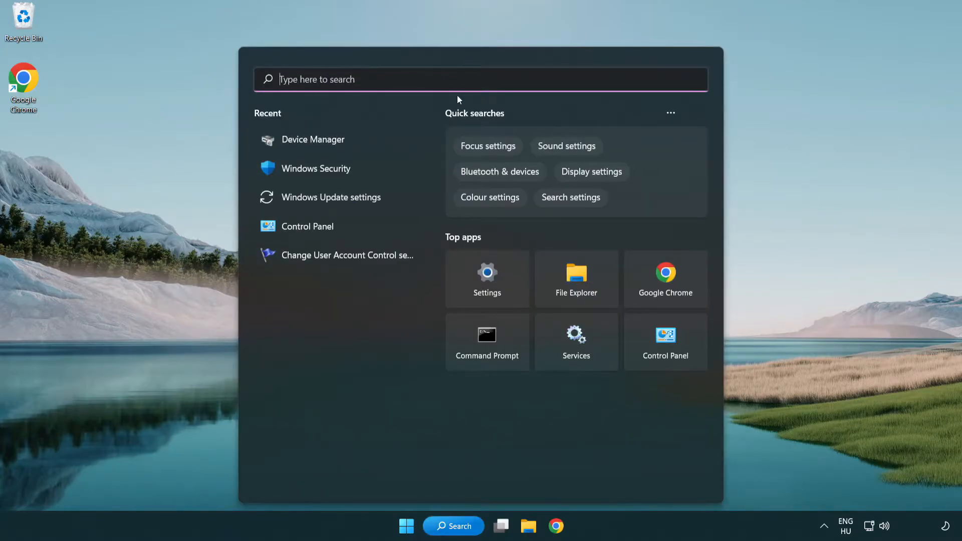
type("u")
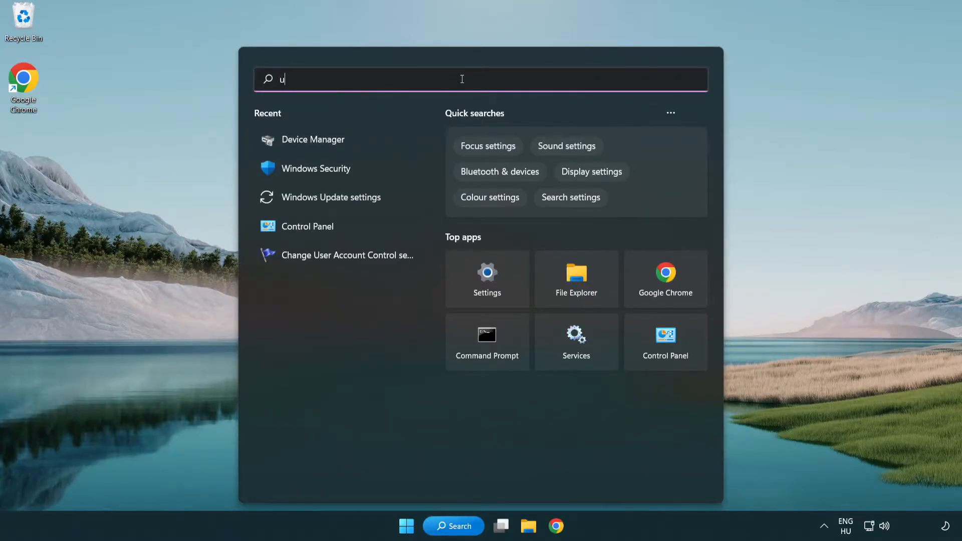
type("pdate")
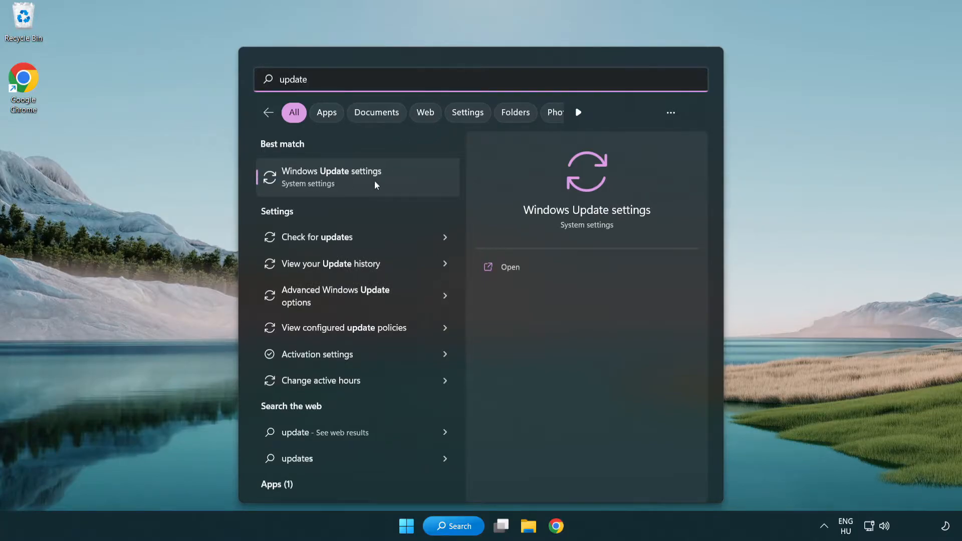
Step: Open Windows Update settings and run Check for updates, showing the PC is up to date
left_click(331, 177)
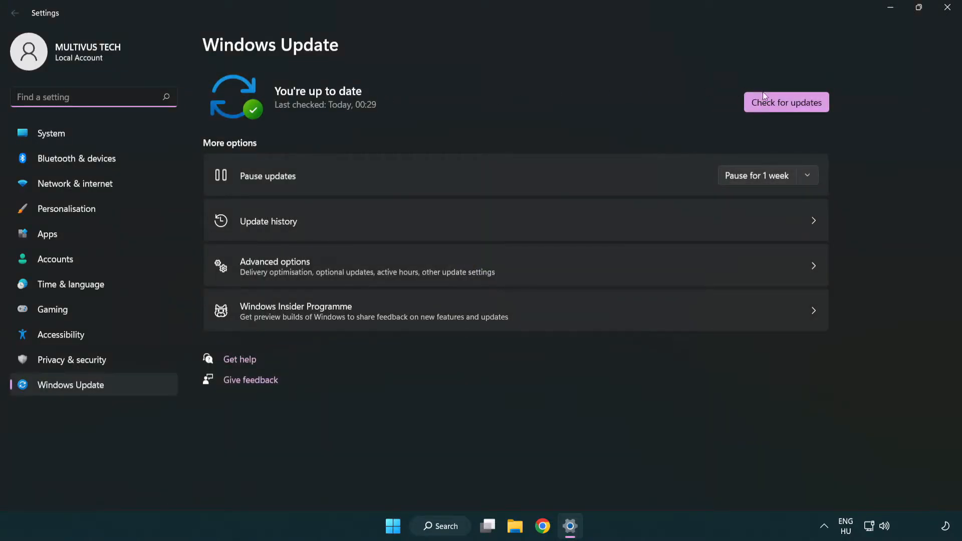
left_click(786, 102)
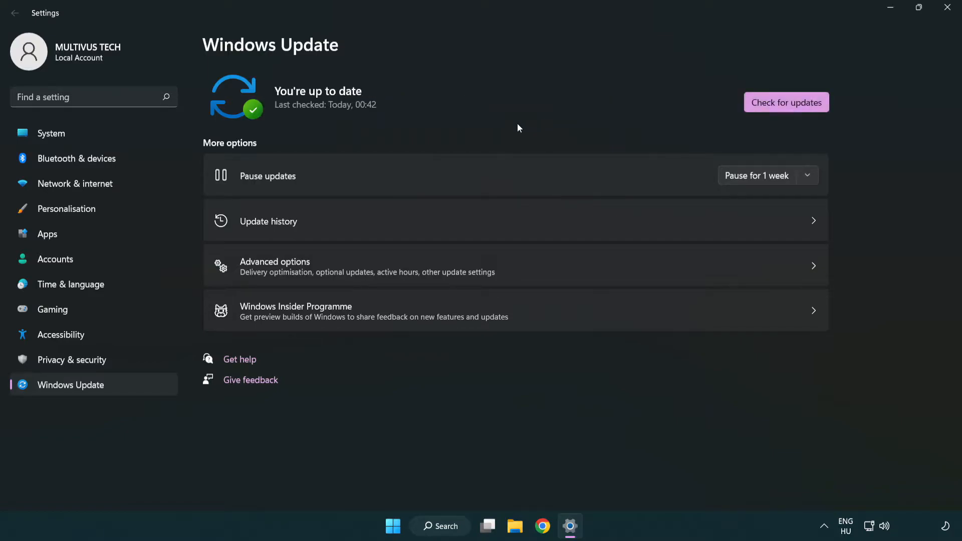
mouse_move(808, 63)
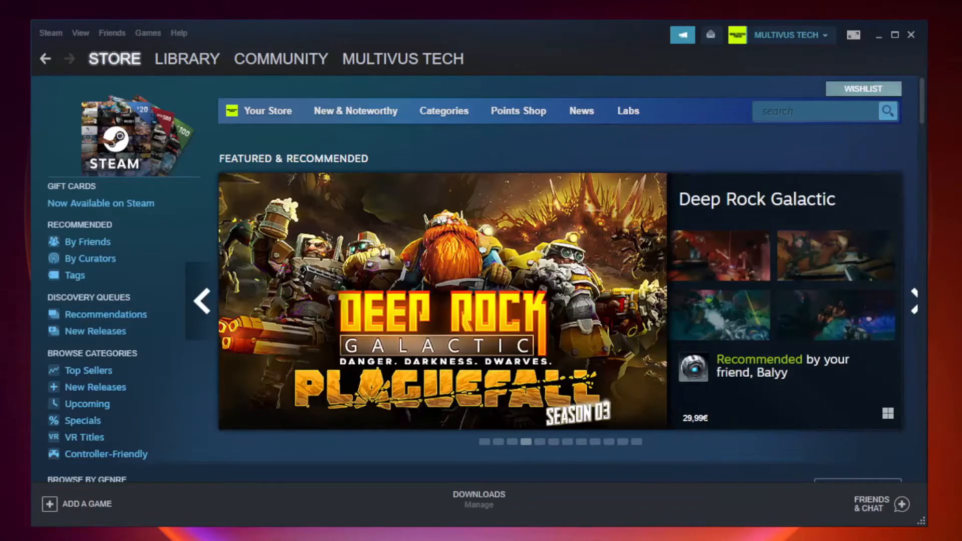
Step: Open the Steam Library and show the context menu for YOUR NOT WORKING GAME
left_click(187, 58)
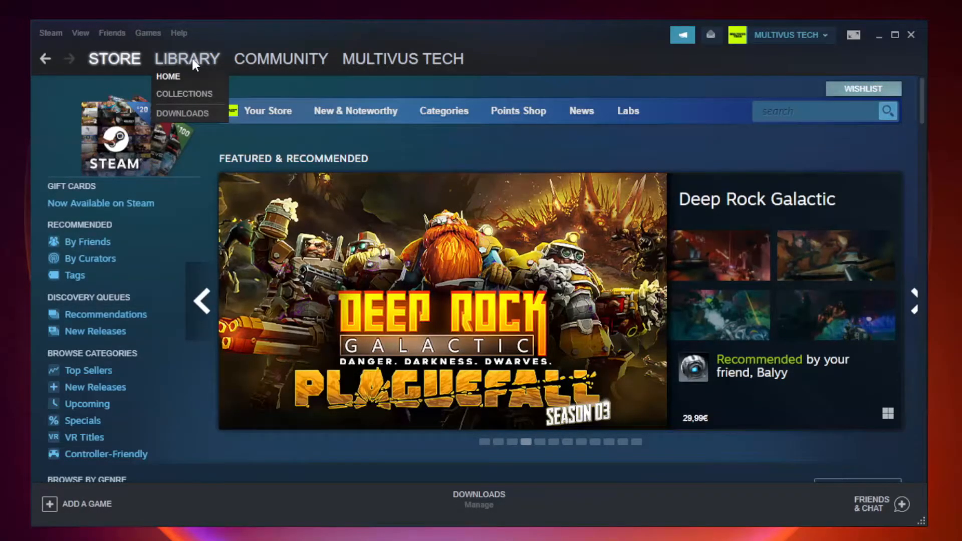
left_click(168, 76)
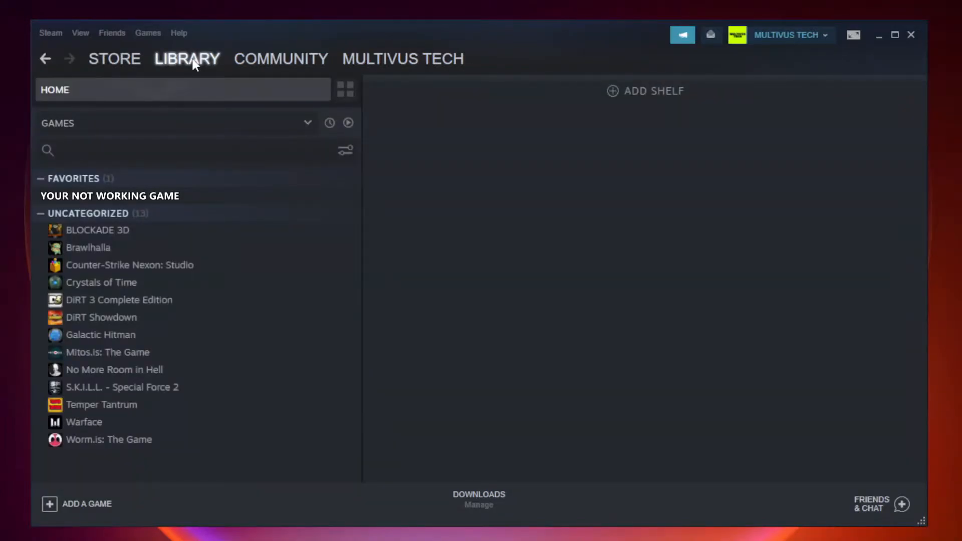
mouse_move(231, 198)
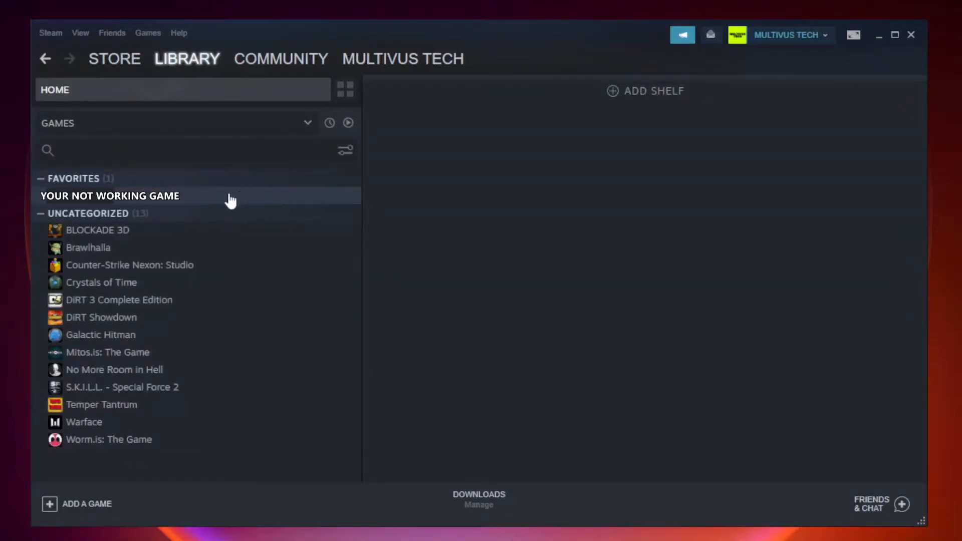
right_click(109, 196)
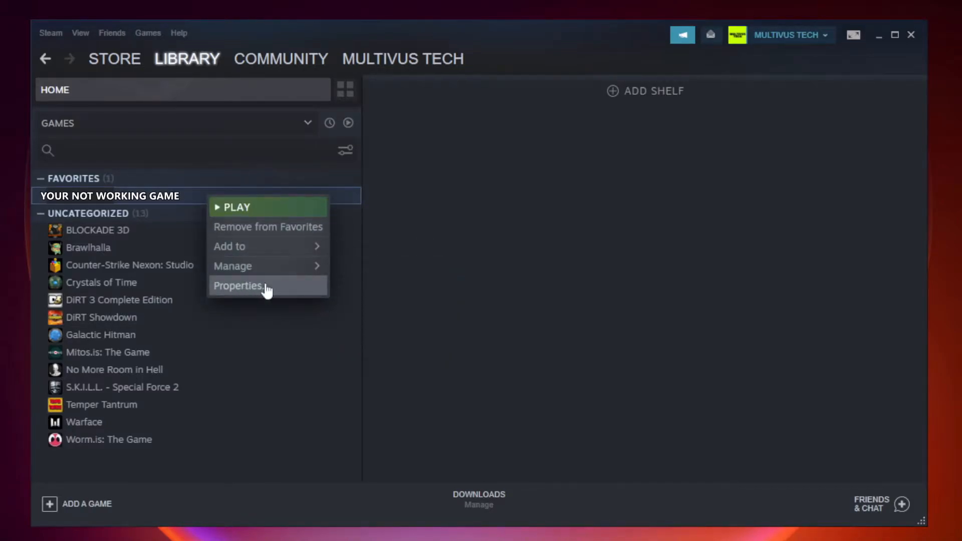
Step: Verify integrity of the game's 9192 files in Local Files, then browse its install folder
left_click(239, 285)
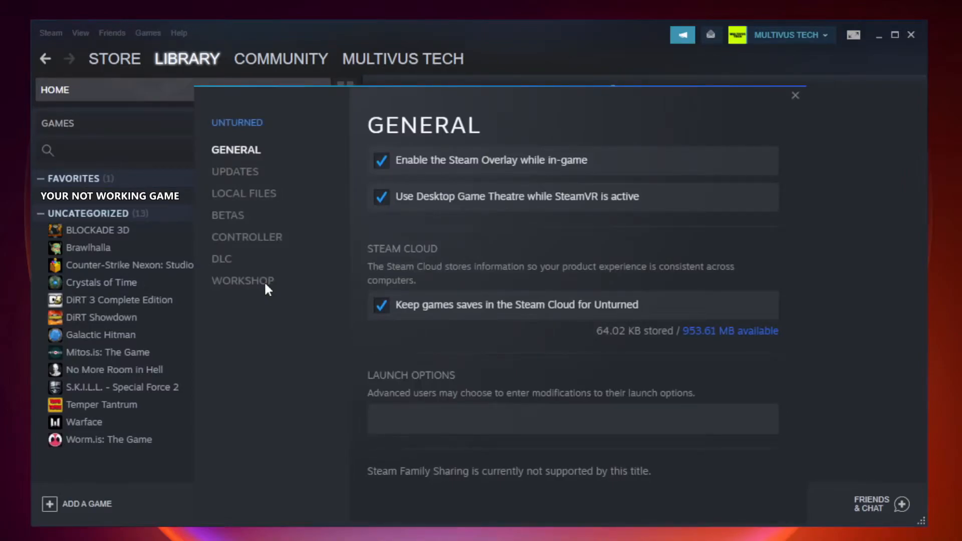
mouse_move(246, 207)
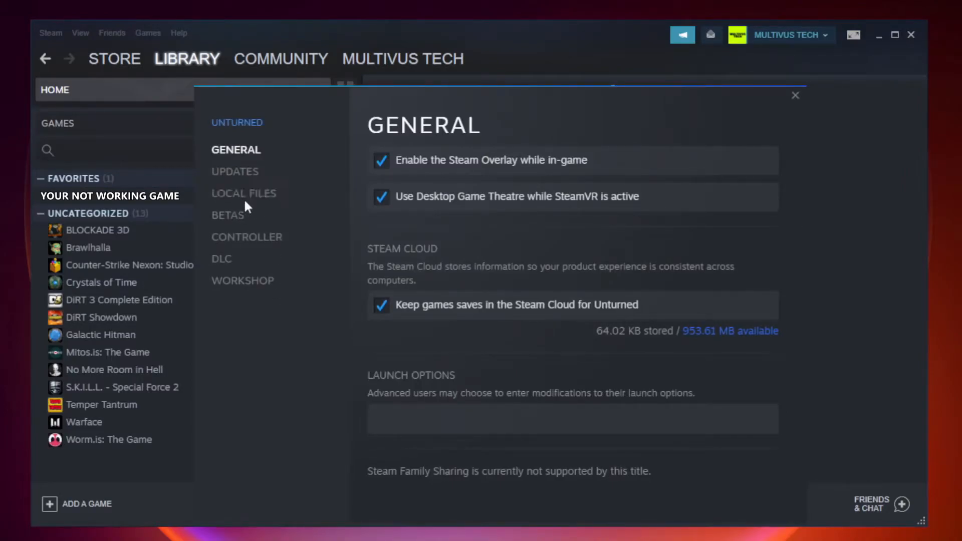
mouse_move(256, 207)
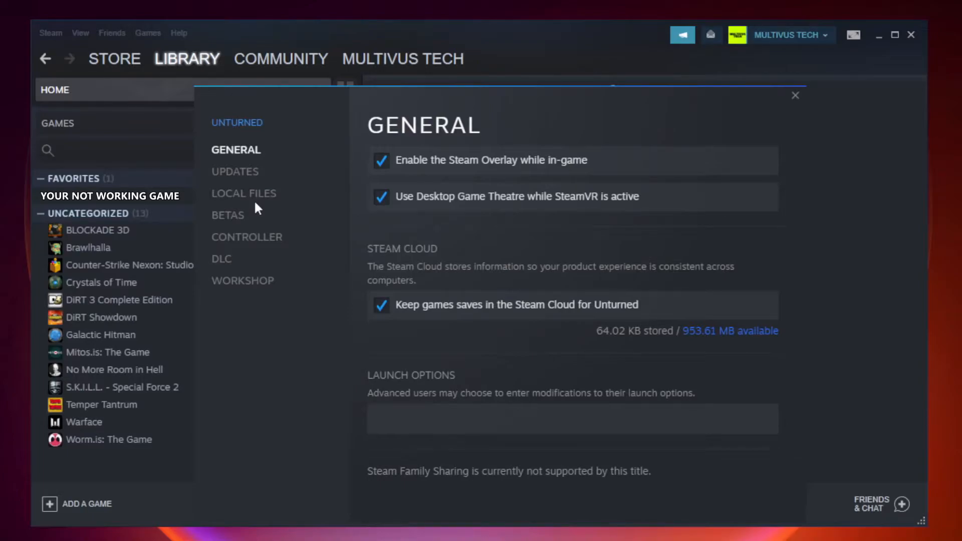
left_click(243, 194)
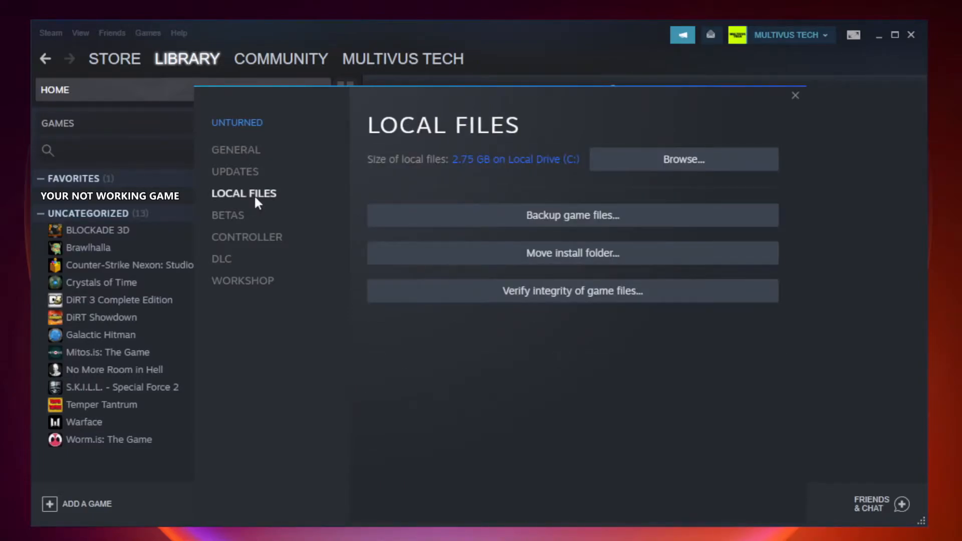
mouse_move(555, 291)
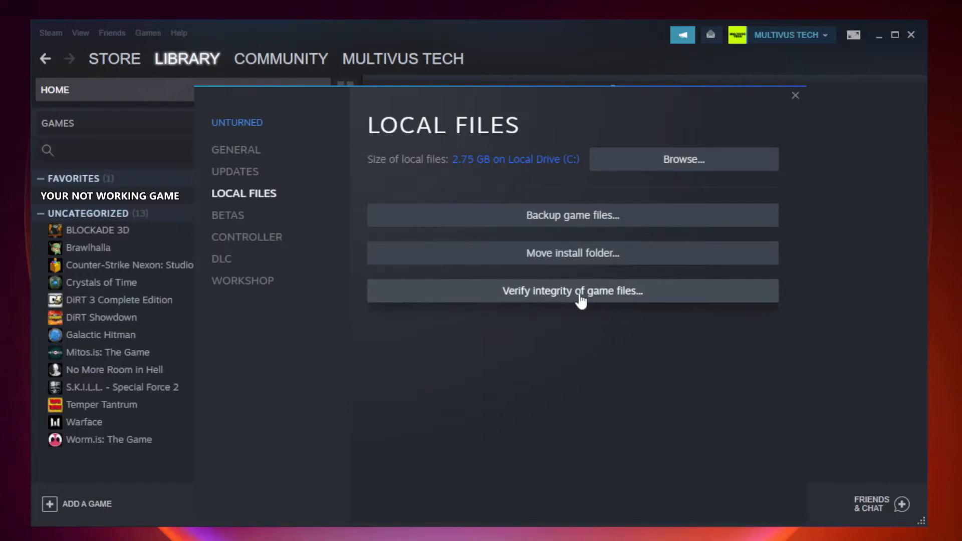
left_click(571, 290)
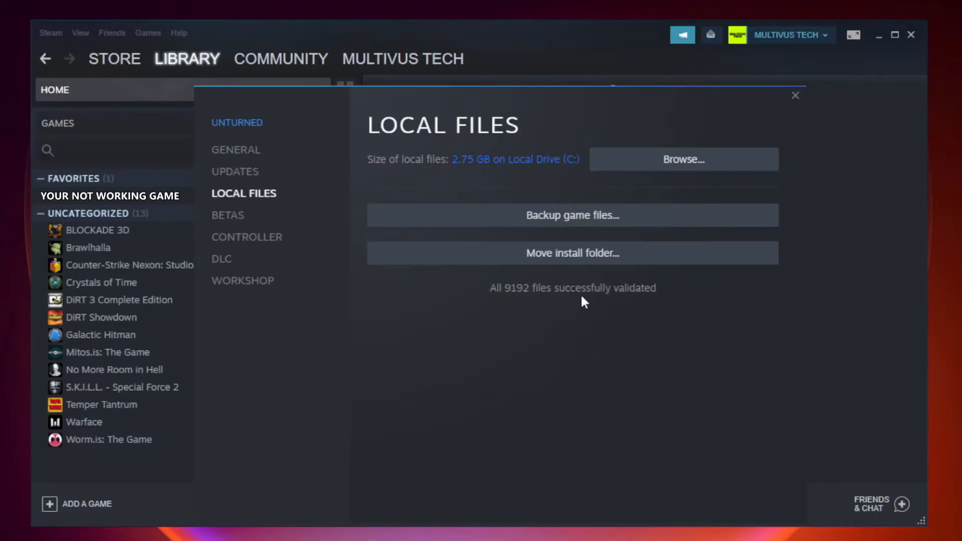
mouse_move(638, 309)
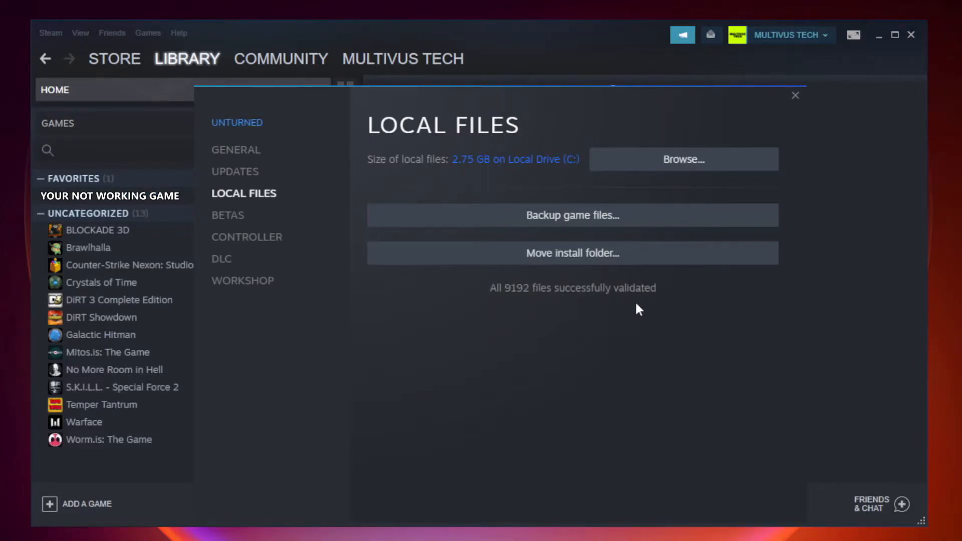
mouse_move(683, 158)
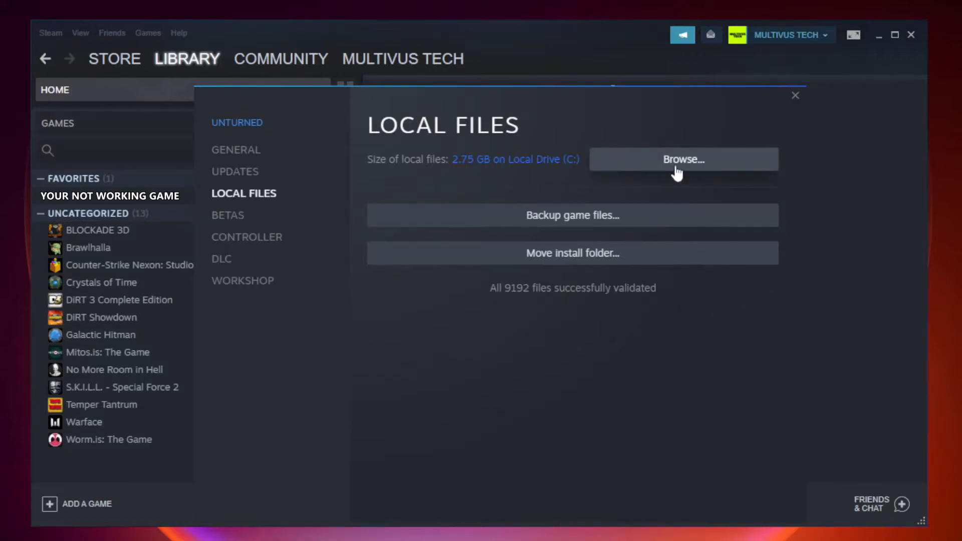
left_click(683, 160)
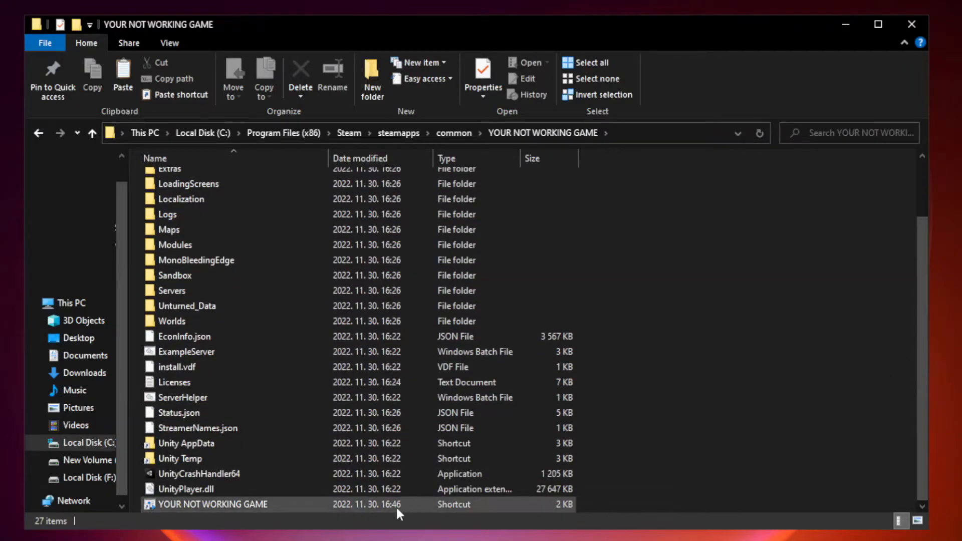
Step: Open Properties for the YOUR NOT WORKING GAME shortcut
left_click(211, 503)
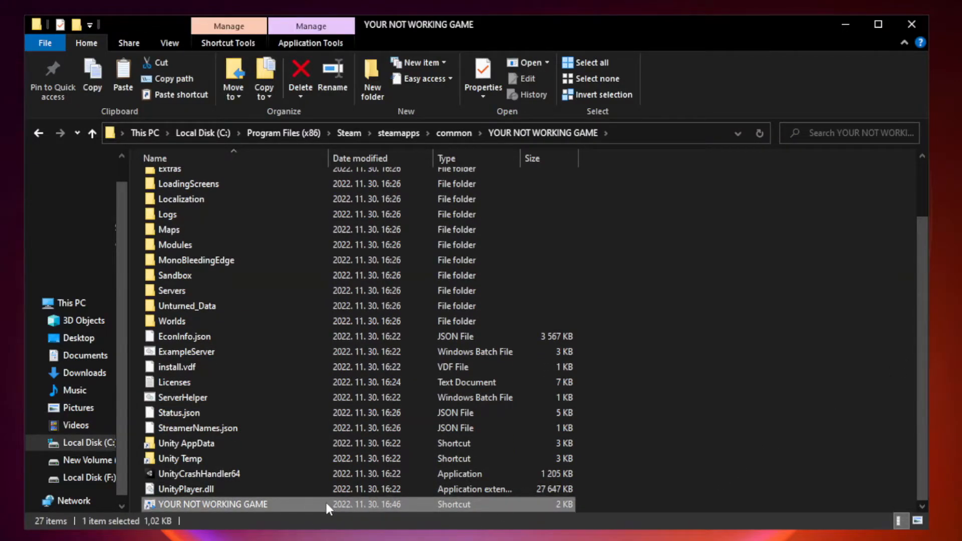
right_click(212, 504)
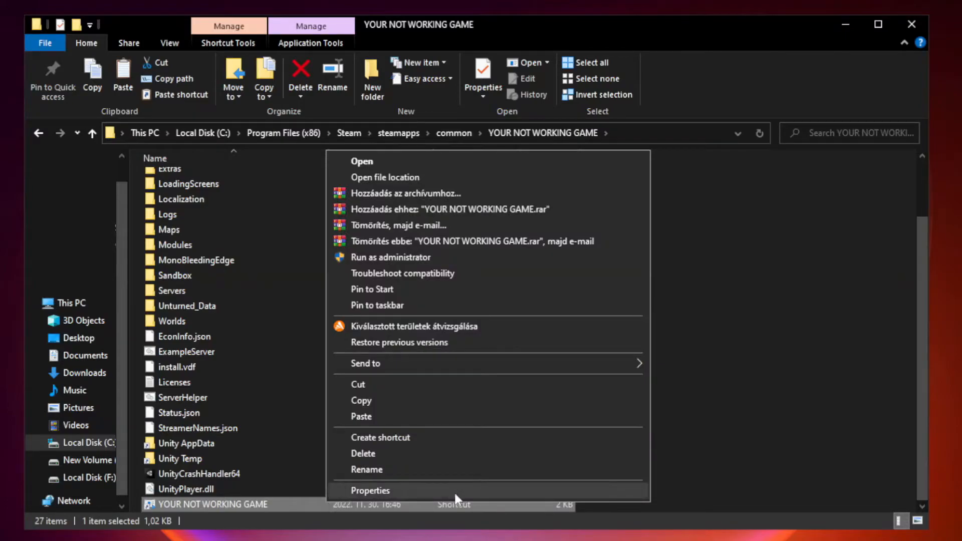
mouse_move(487, 493)
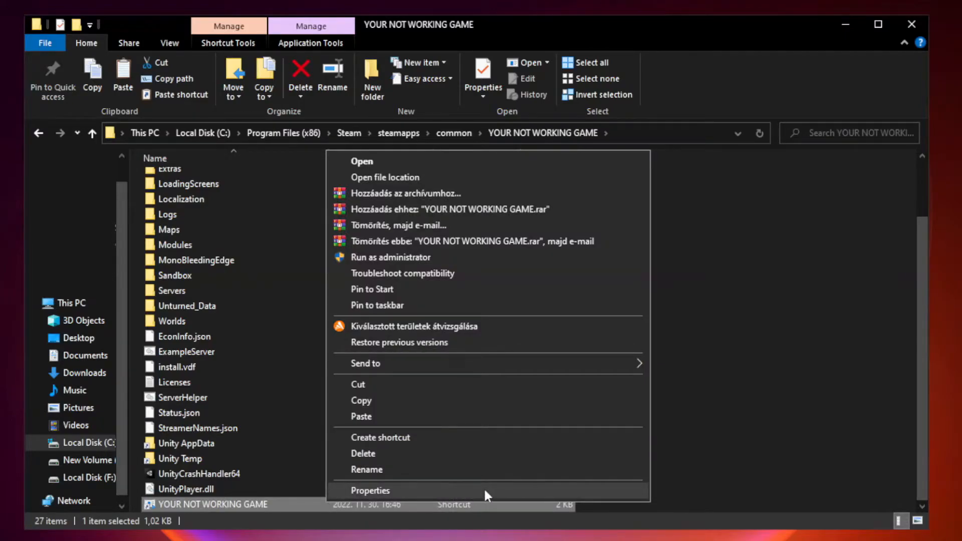
left_click(369, 490)
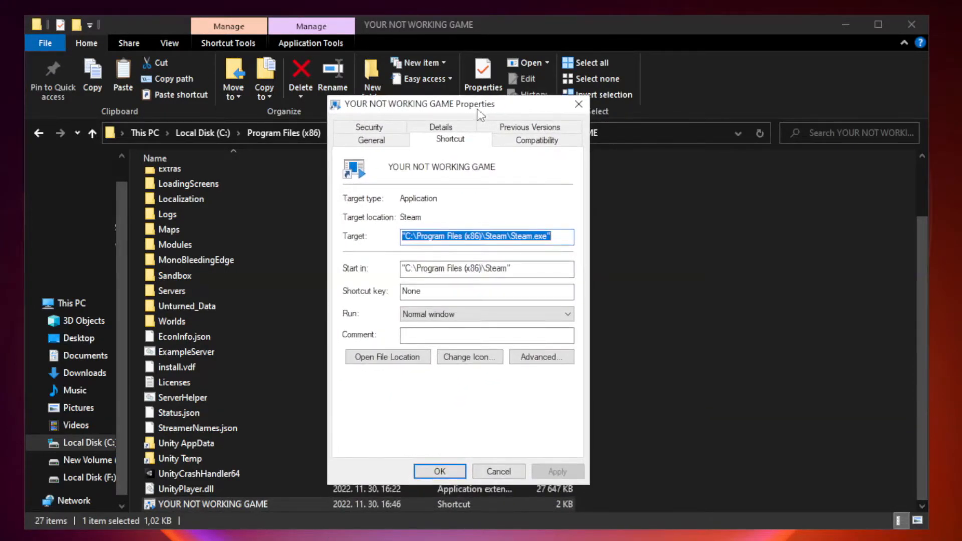
mouse_move(529, 156)
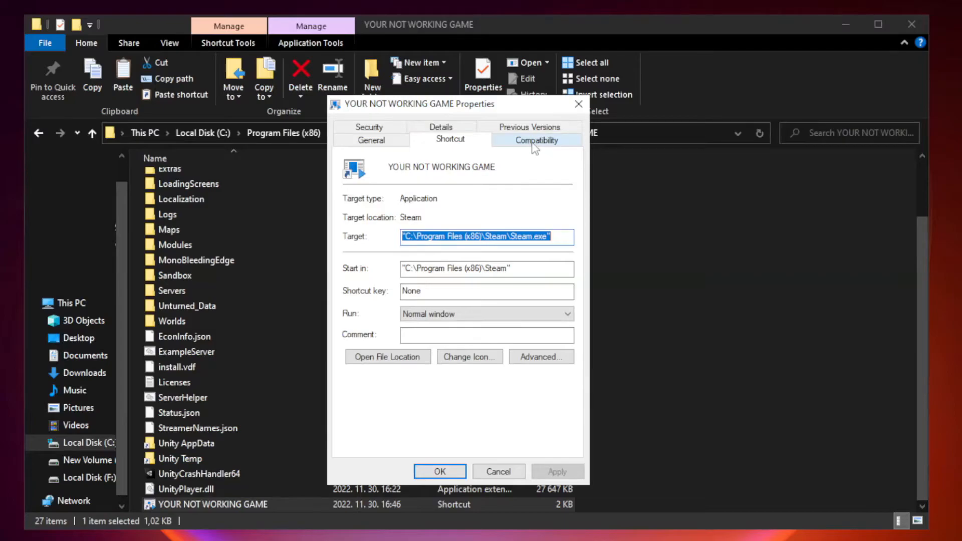
Step: Set the shortcut to Windows 8 compatibility, fullscreen optimizations off, run as administrator
left_click(536, 139)
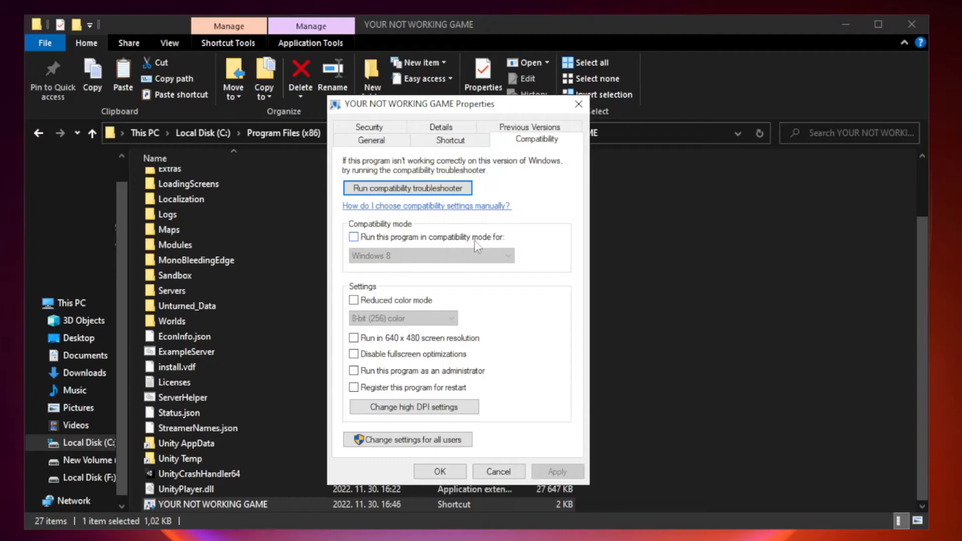
left_click(354, 237)
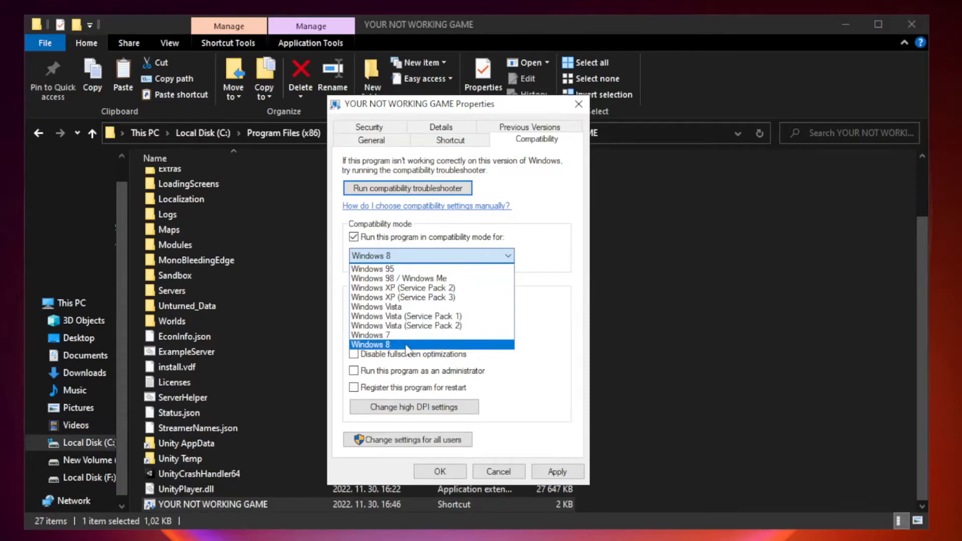
left_click(370, 344)
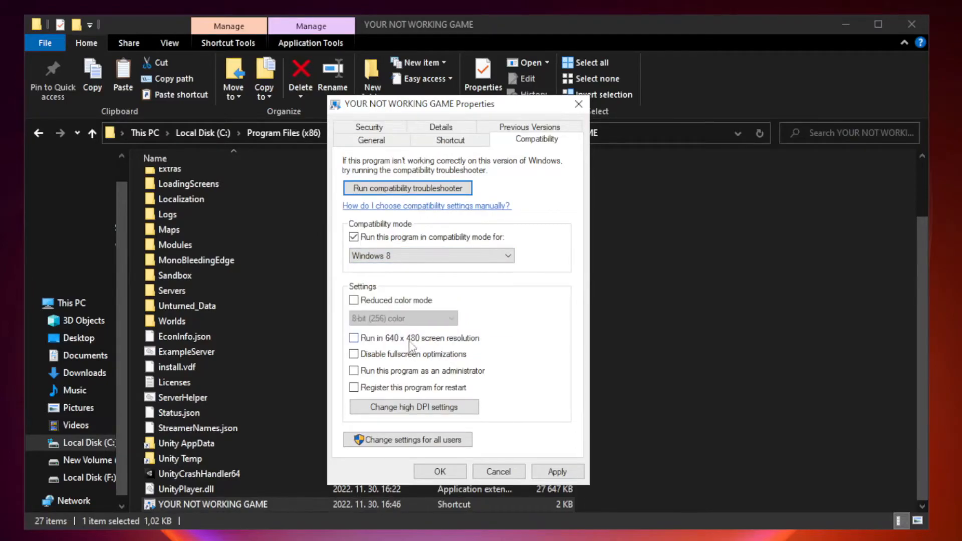
mouse_move(386, 365)
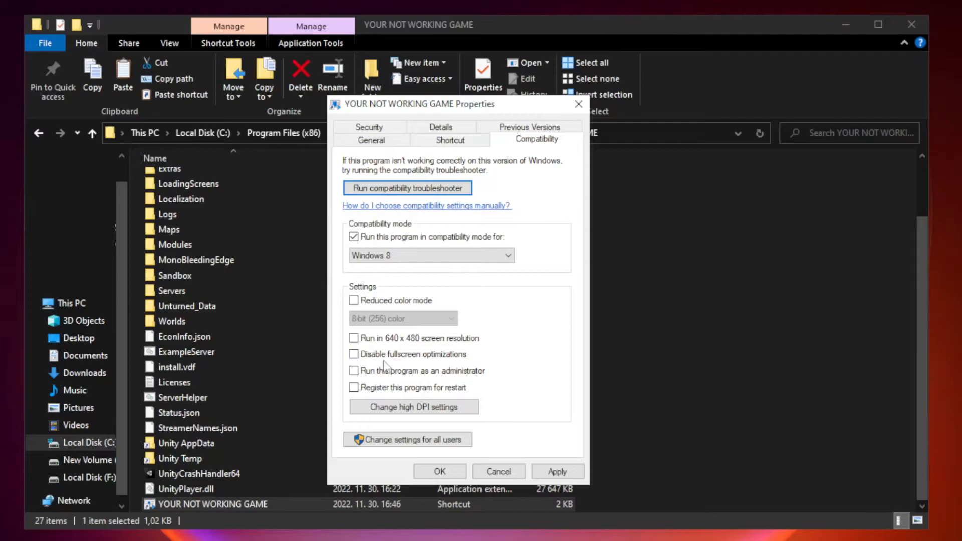
left_click(353, 354)
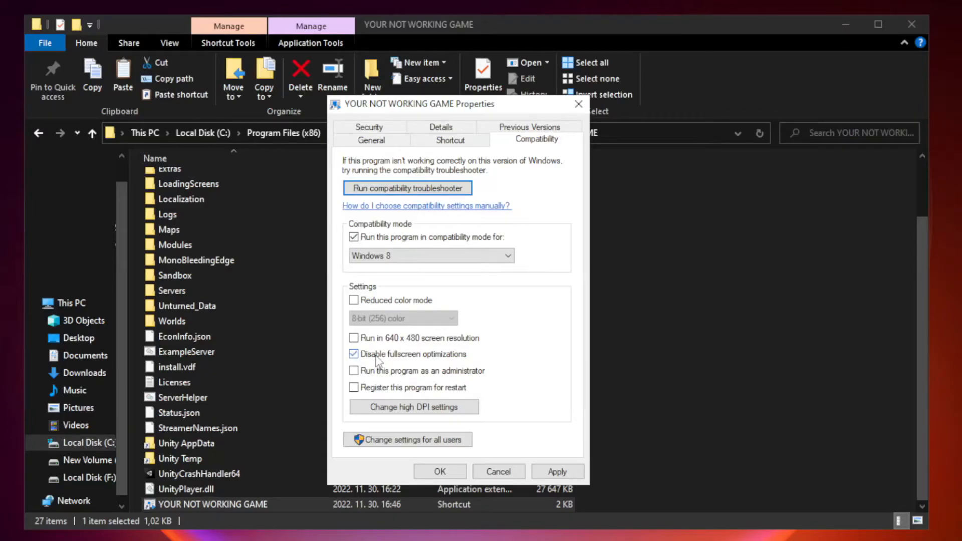
left_click(353, 354)
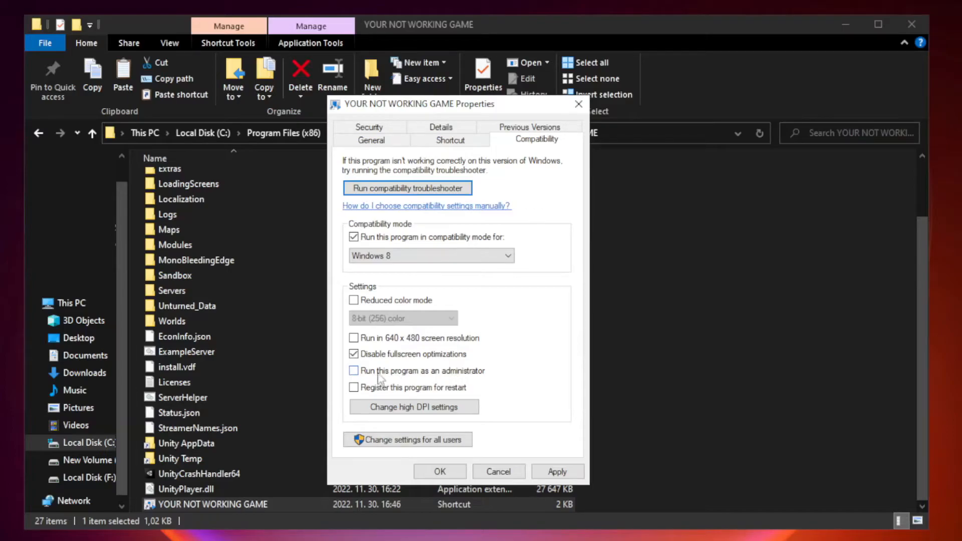
left_click(353, 371)
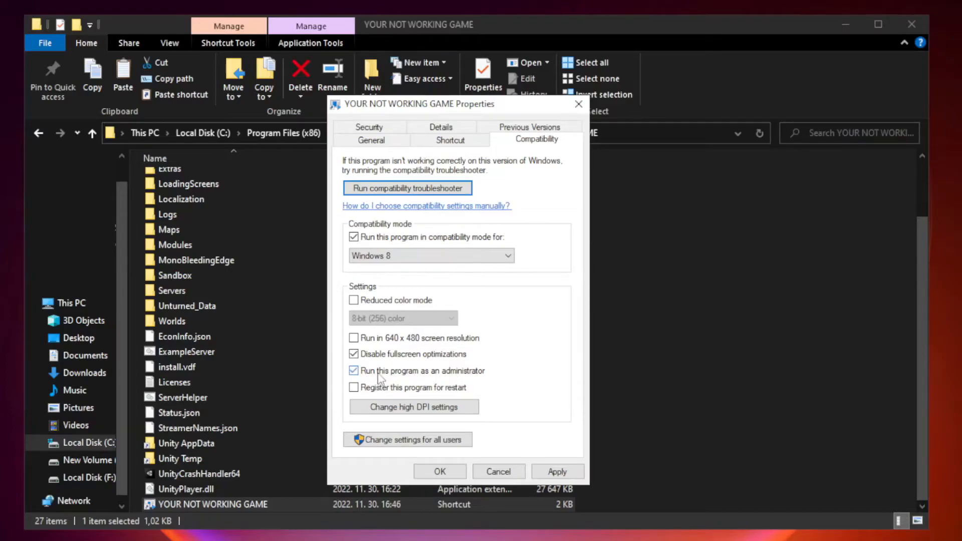
left_click(355, 370)
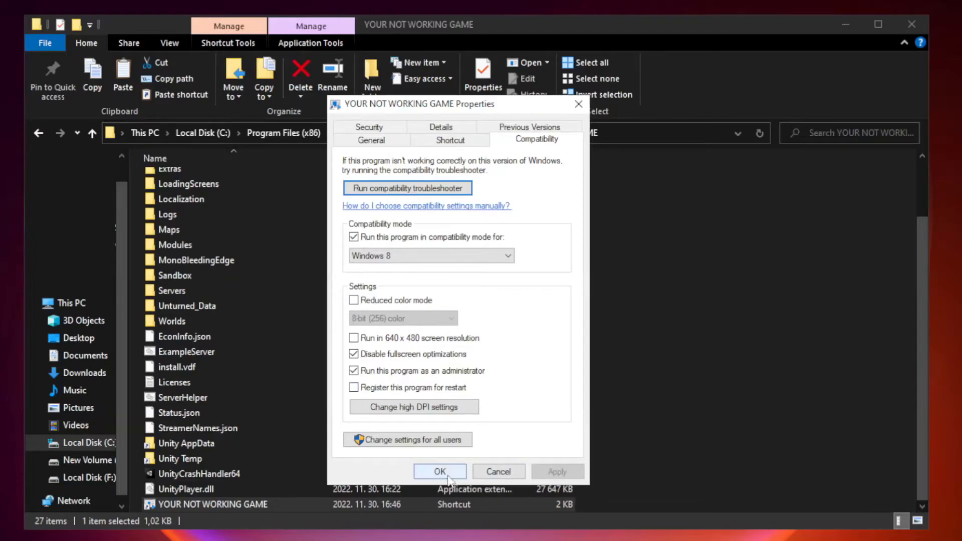
left_click(439, 470)
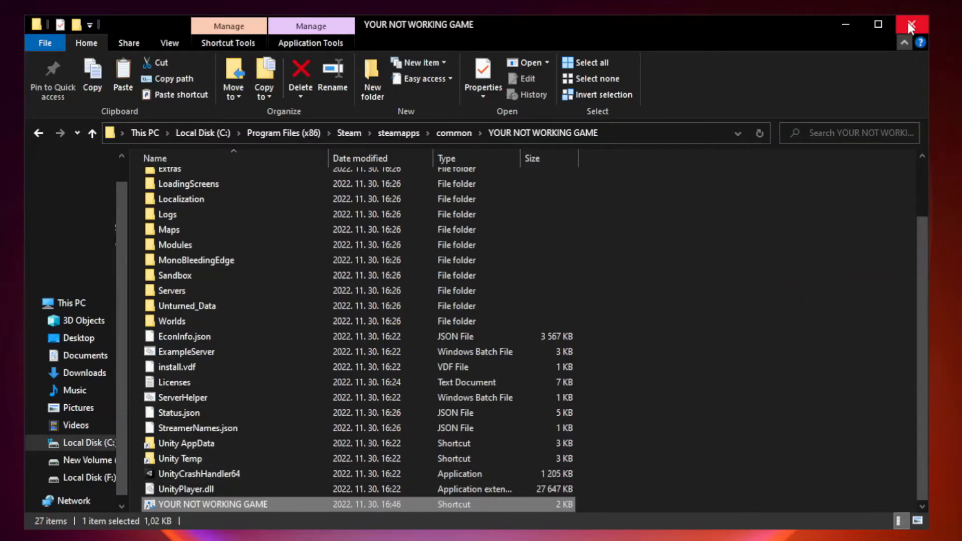
mouse_move(904, 43)
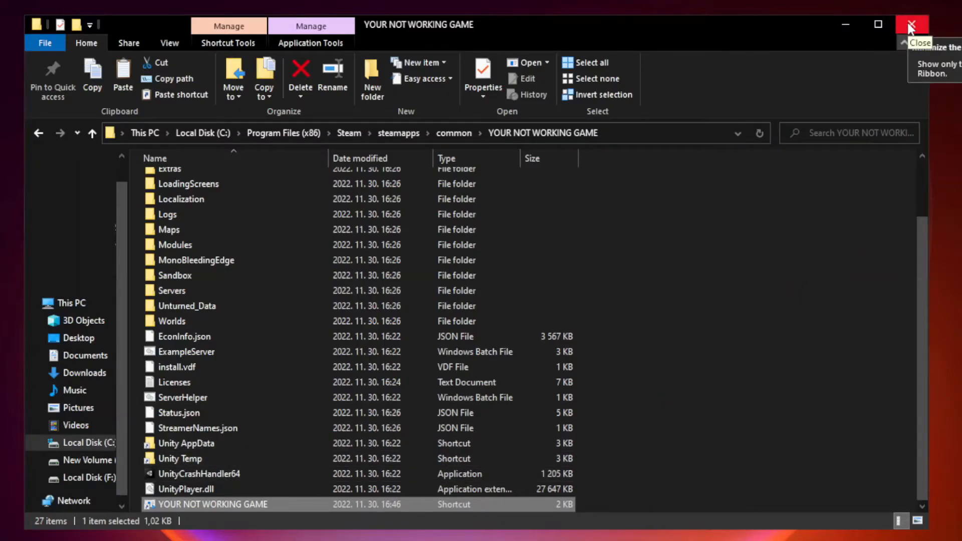
Step: Close the game folder window and open Task Manager from the Start button's right-click menu
left_click(910, 24)
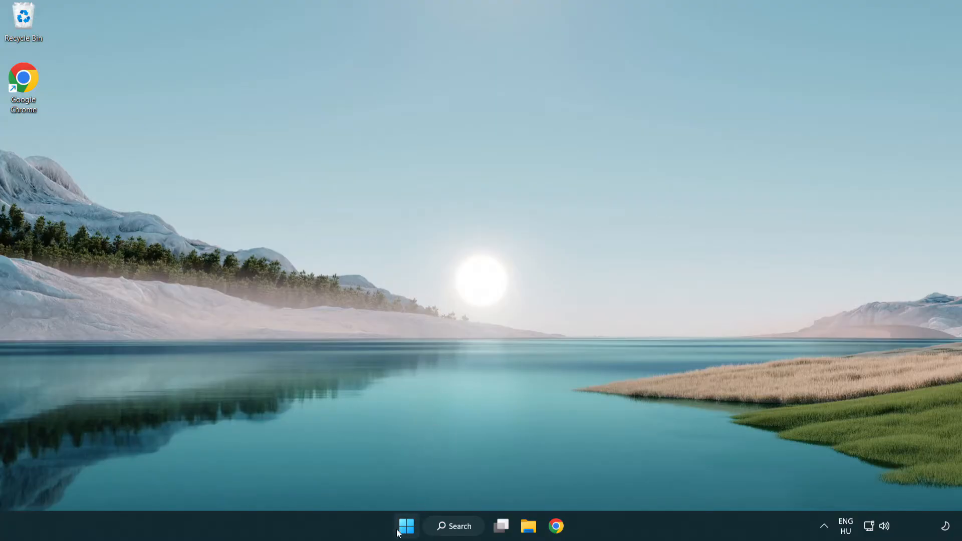
right_click(405, 526)
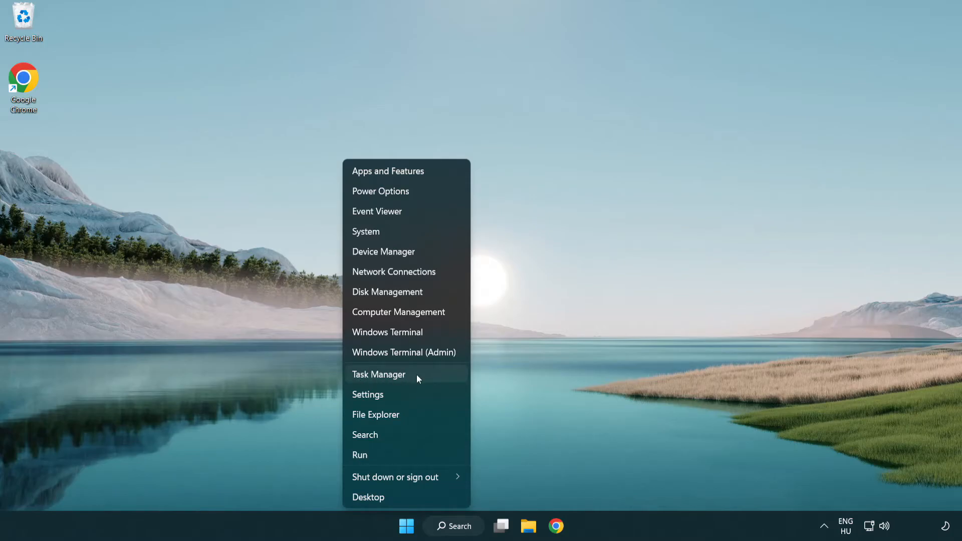
left_click(379, 374)
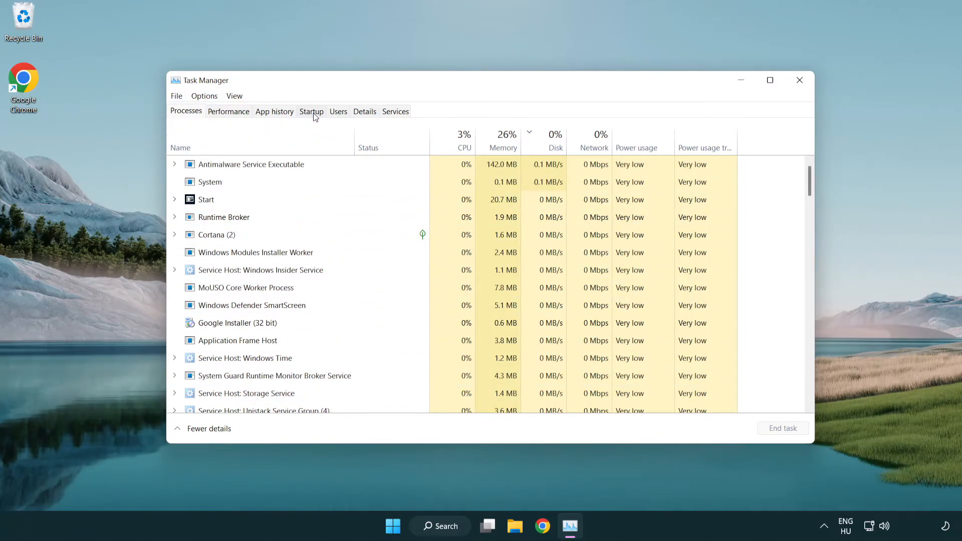
Step: Disable the Terminal and Phone Link startup entries
left_click(311, 111)
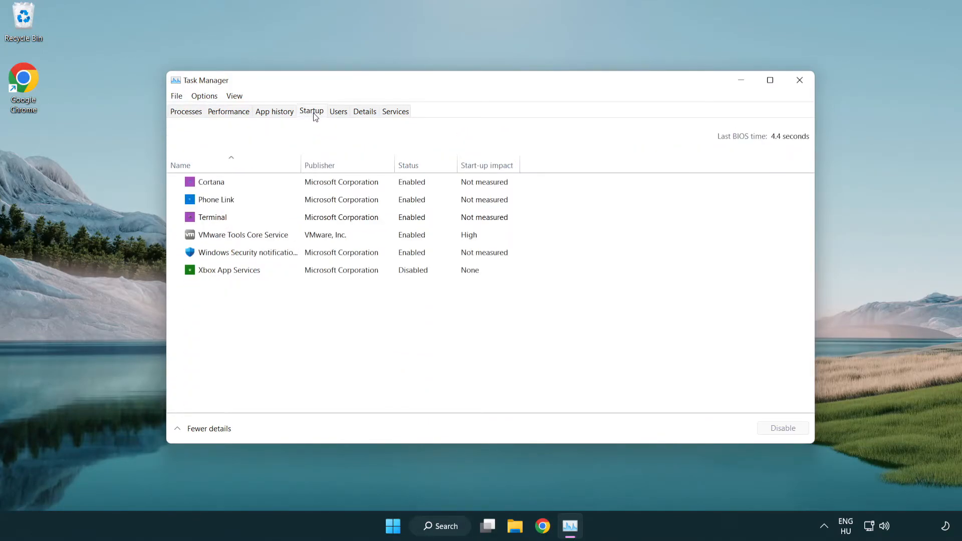
left_click(213, 216)
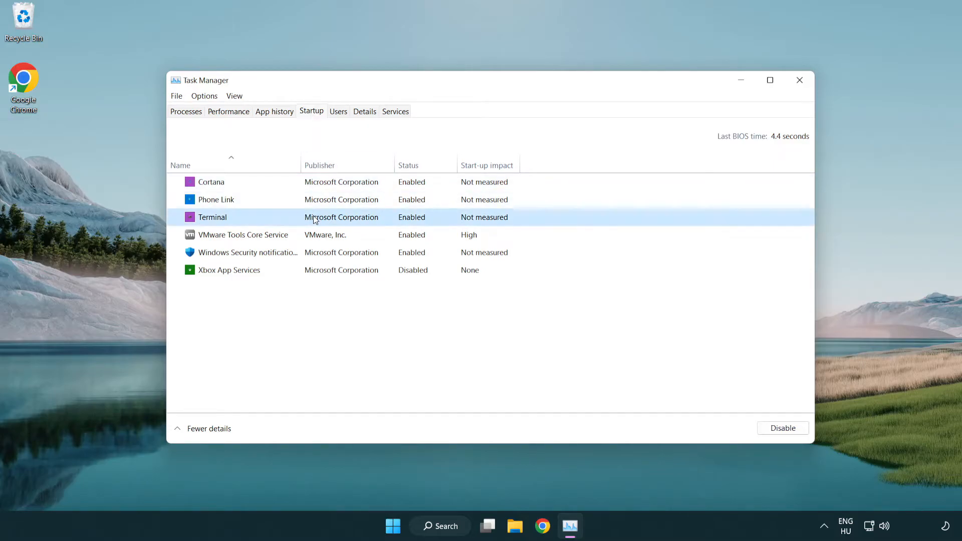
left_click(781, 427)
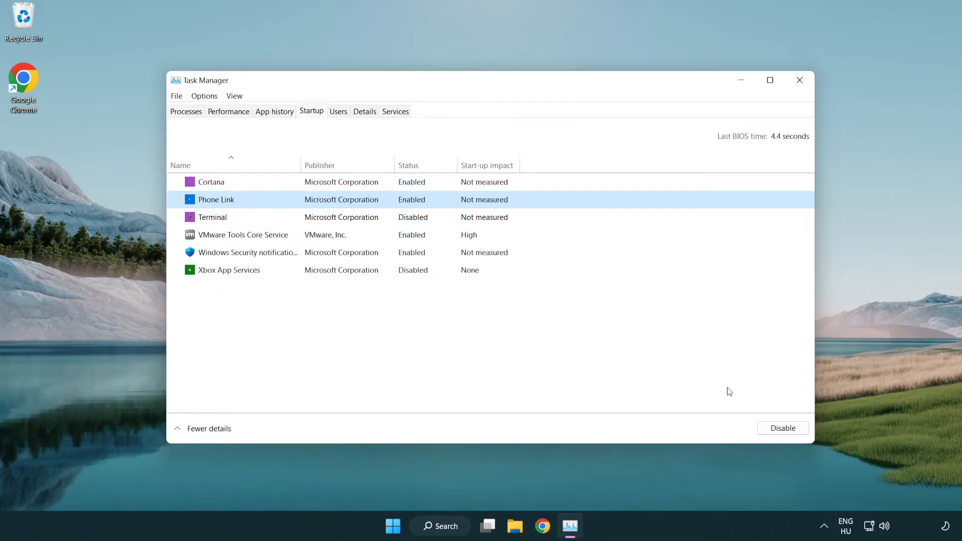
left_click(782, 428)
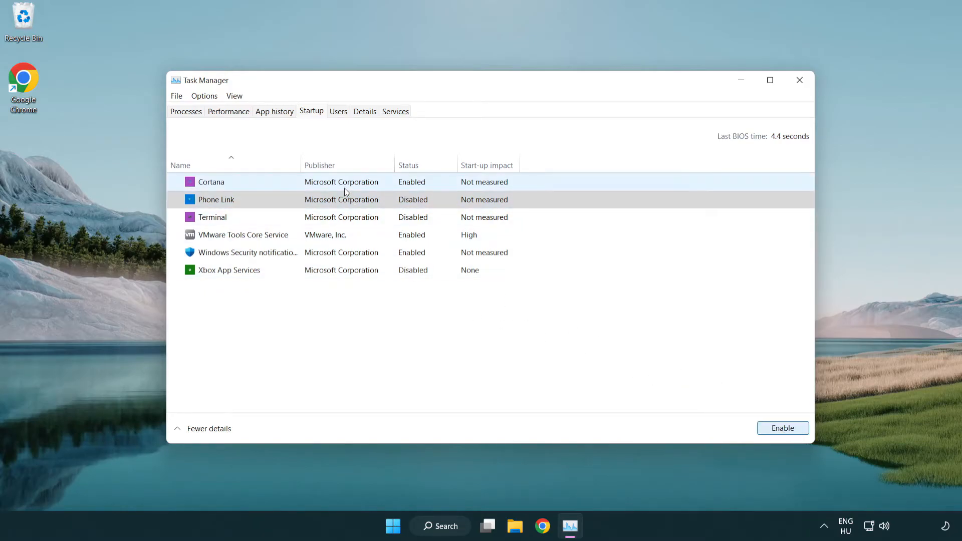
Step: Disable Cortana and Windows Security notifications at startup, and close Task Manager
left_click(210, 181)
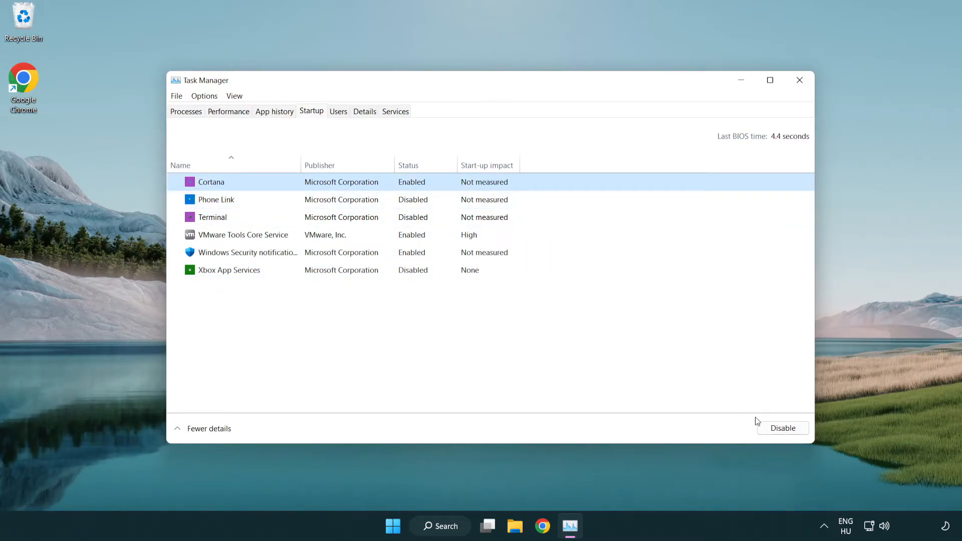
left_click(782, 428)
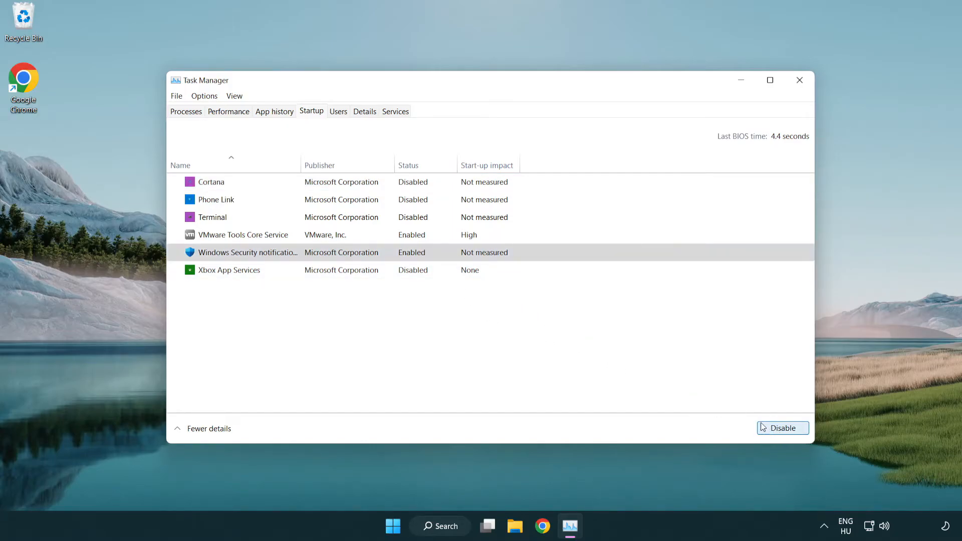
left_click(782, 427)
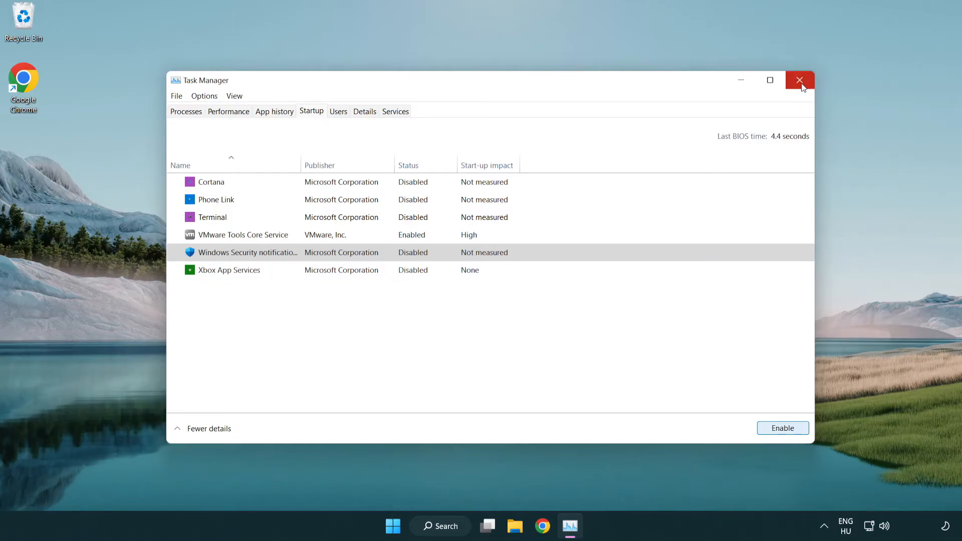
left_click(800, 81)
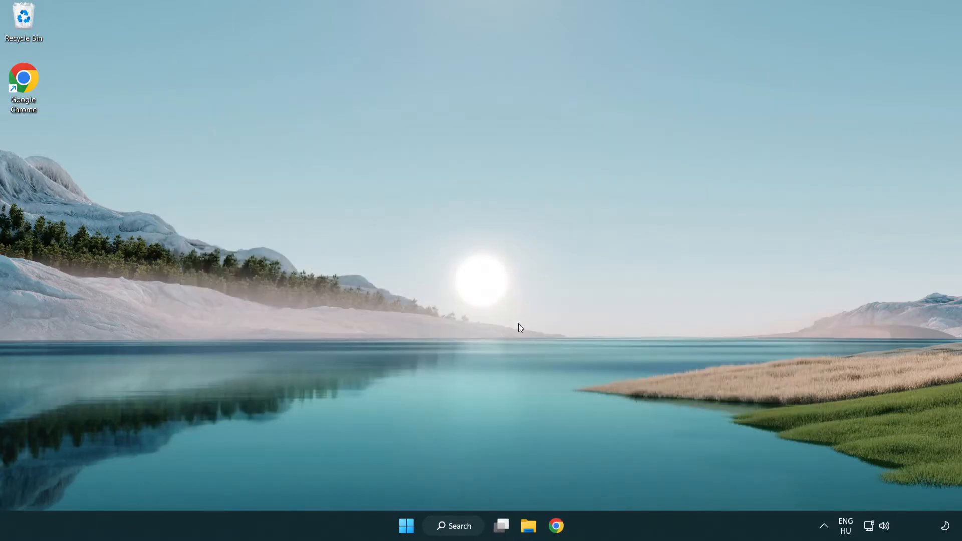
Step: Search for cmd and launch Command Prompt as administrator
left_click(454, 525)
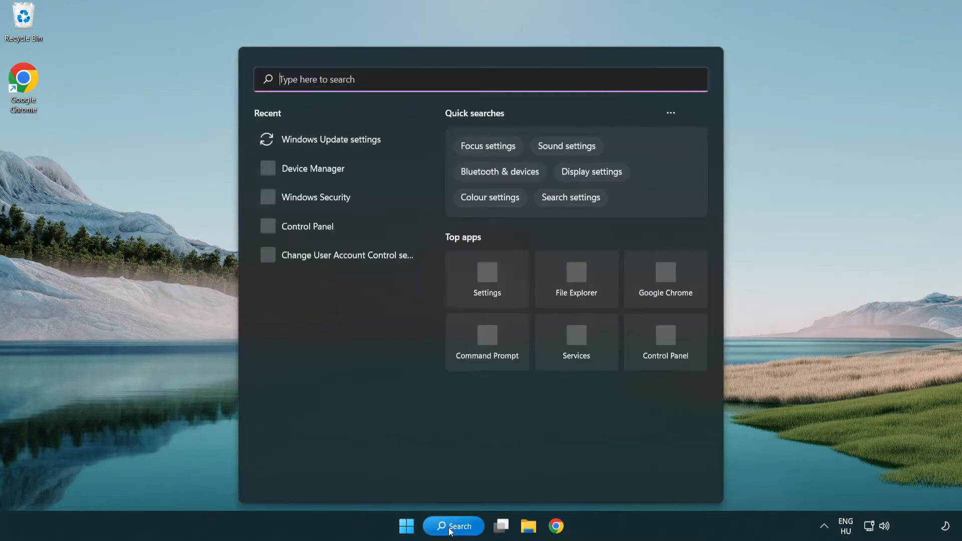
type("c")
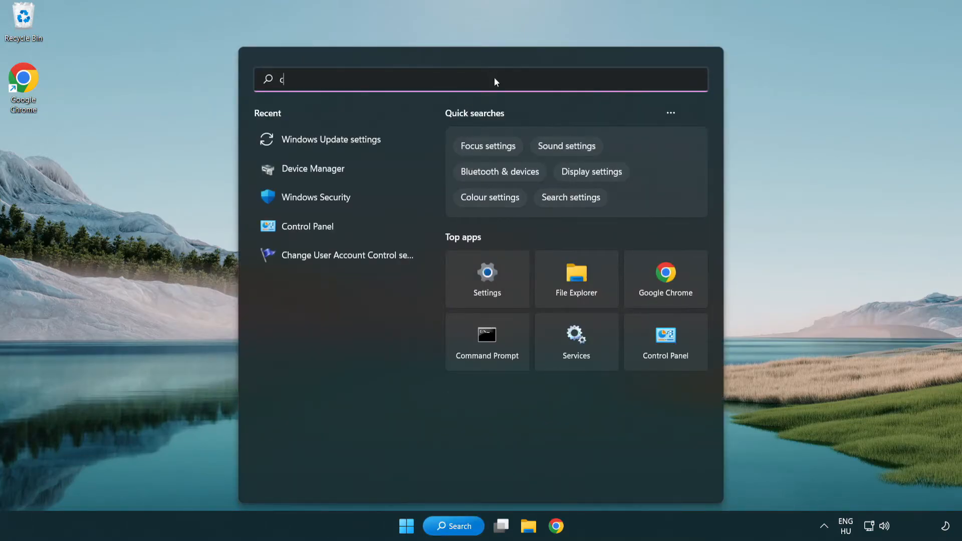
type("md")
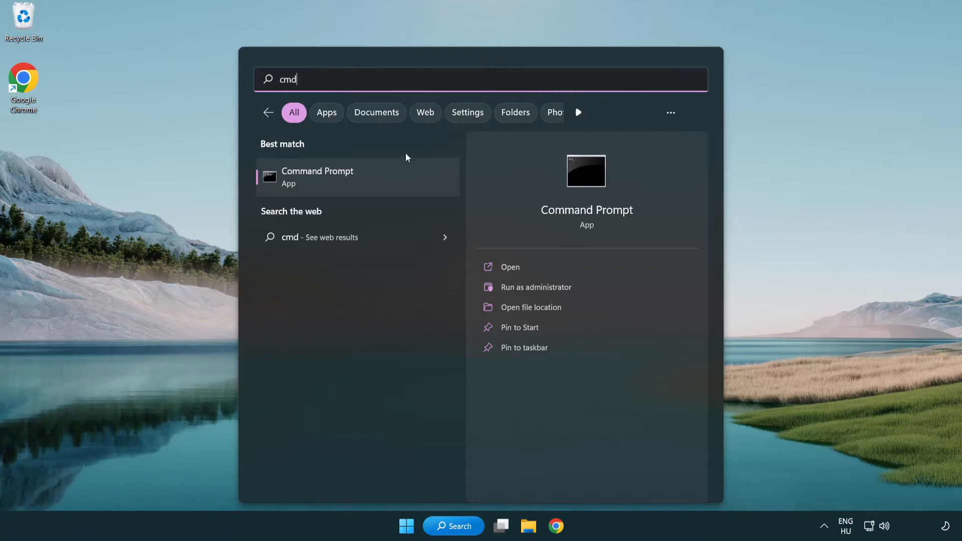
right_click(317, 177)
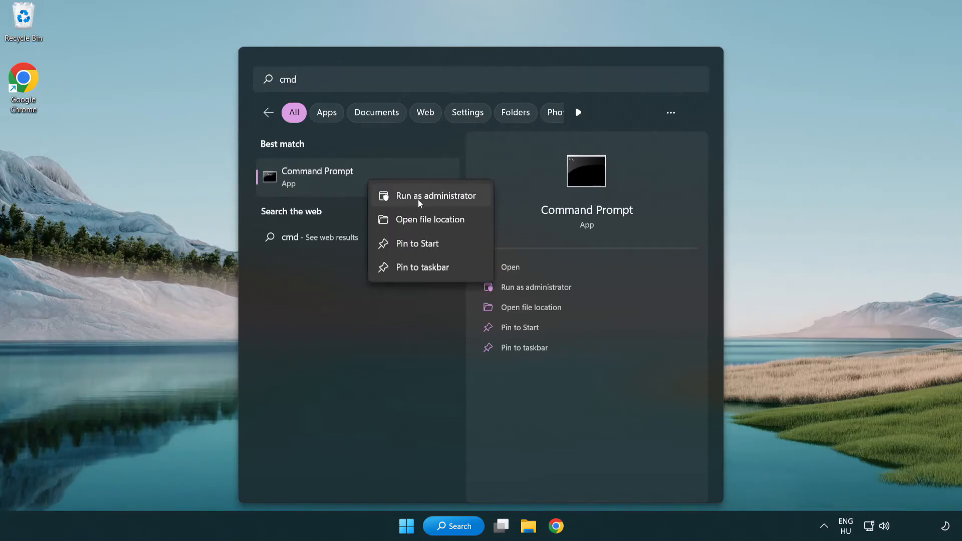
mouse_move(436, 205)
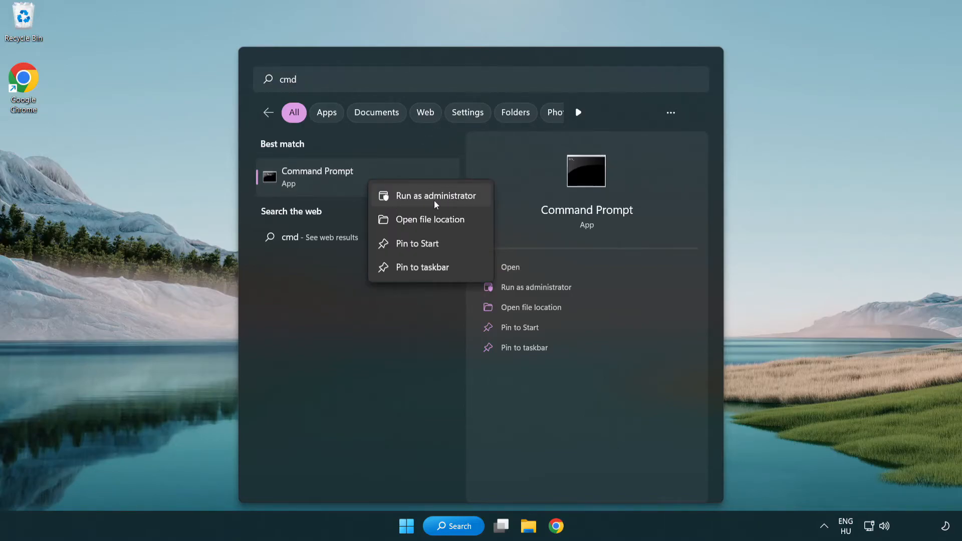
left_click(431, 196)
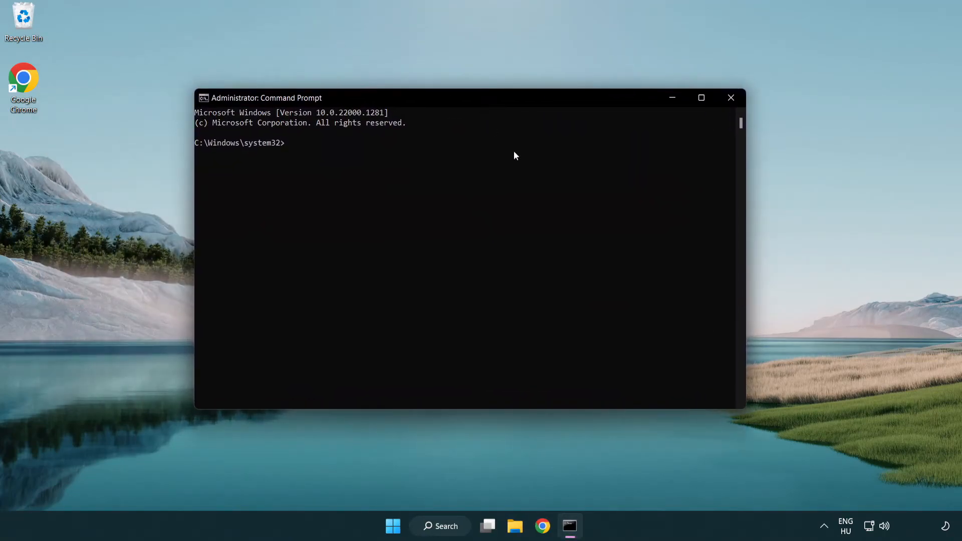
Step: Run sfc /scannow, which finds no integrity violations, then close Command Prompt
type("sfc")
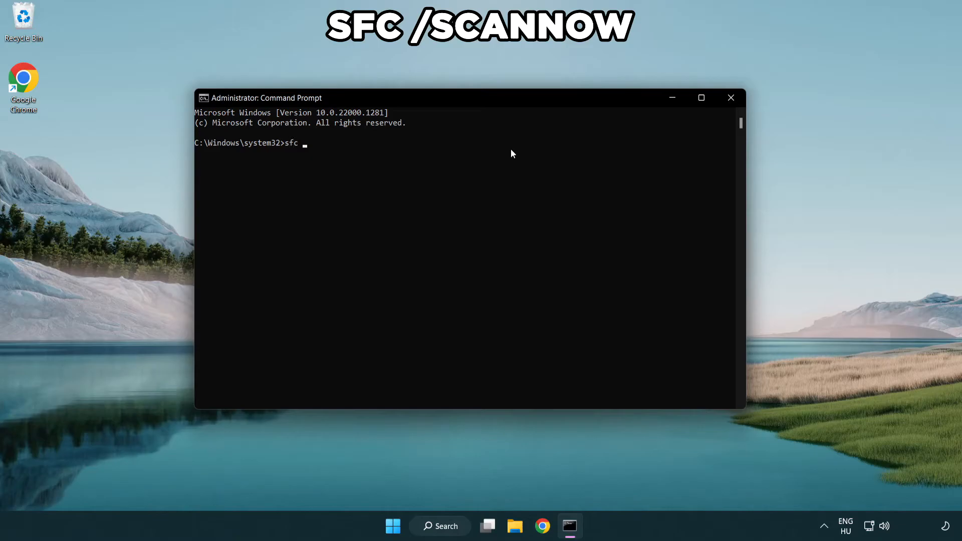
type("/scan")
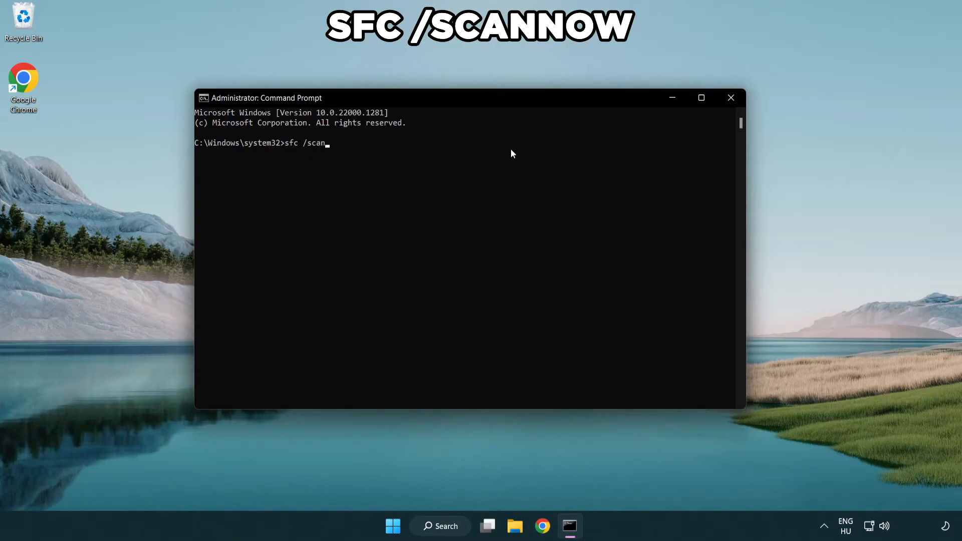
type("now")
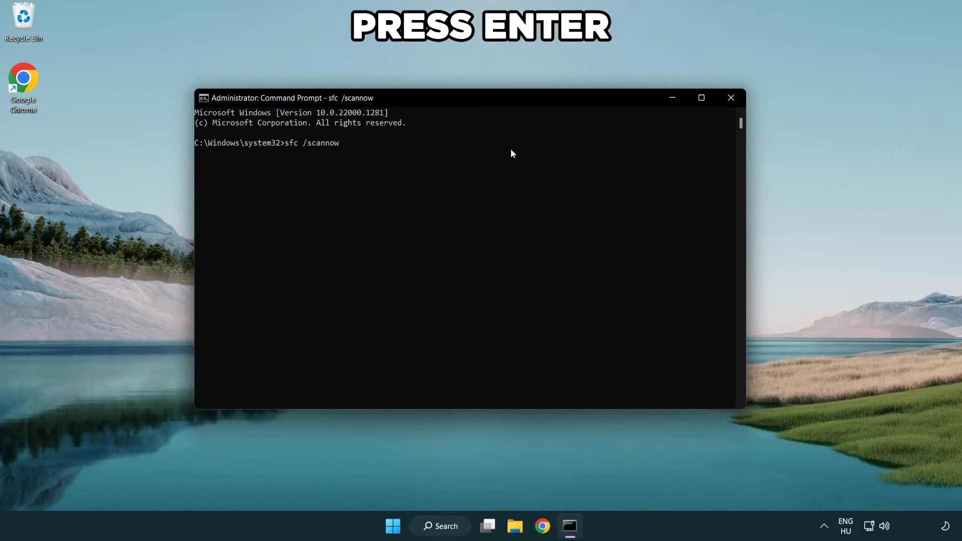
key("Enter")
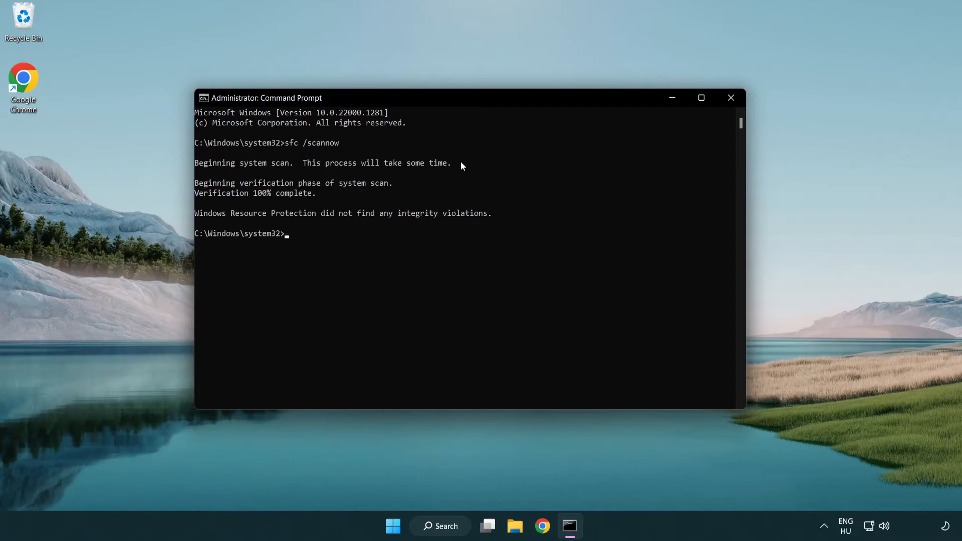
mouse_move(730, 98)
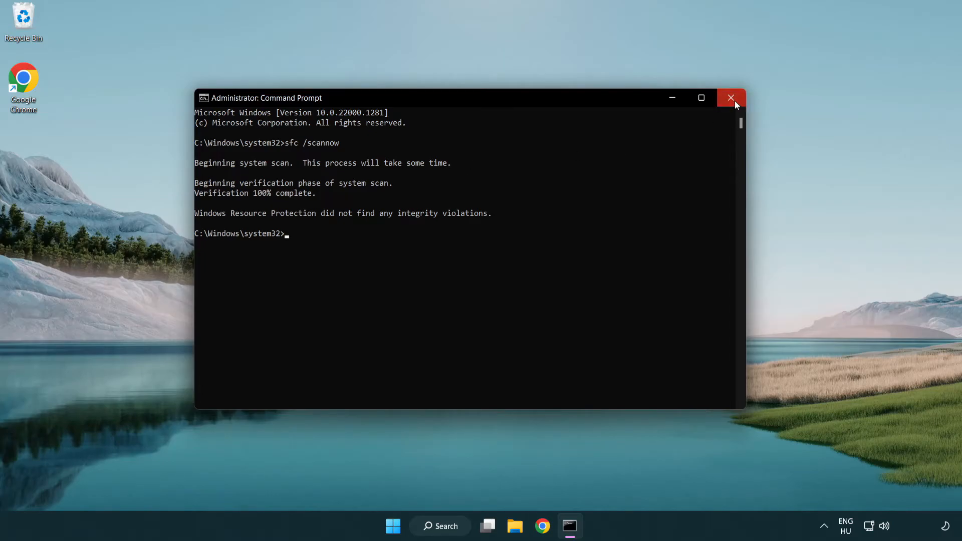
left_click(391, 525)
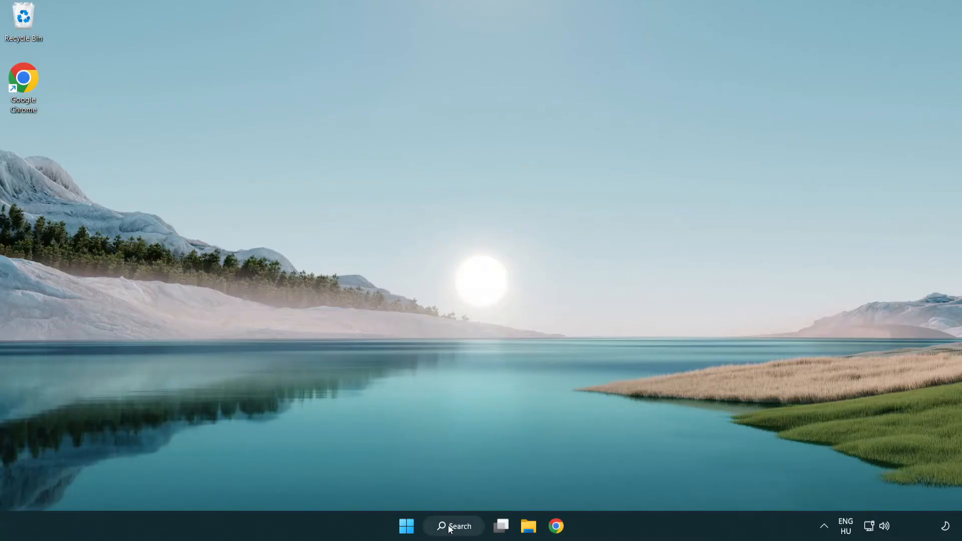
Step: Search Windows for 'se' and launch Windows Security from the results
left_click(453, 525)
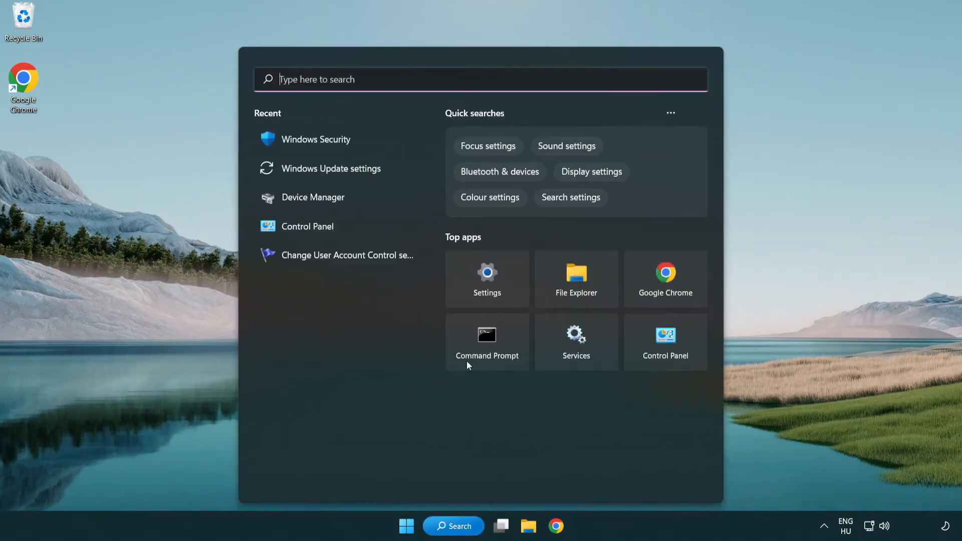
type("security")
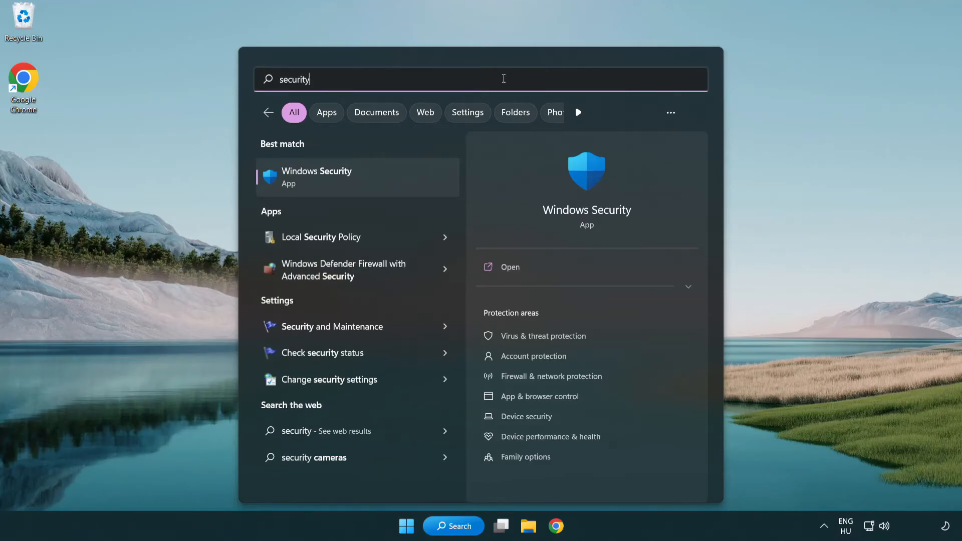
mouse_move(346, 186)
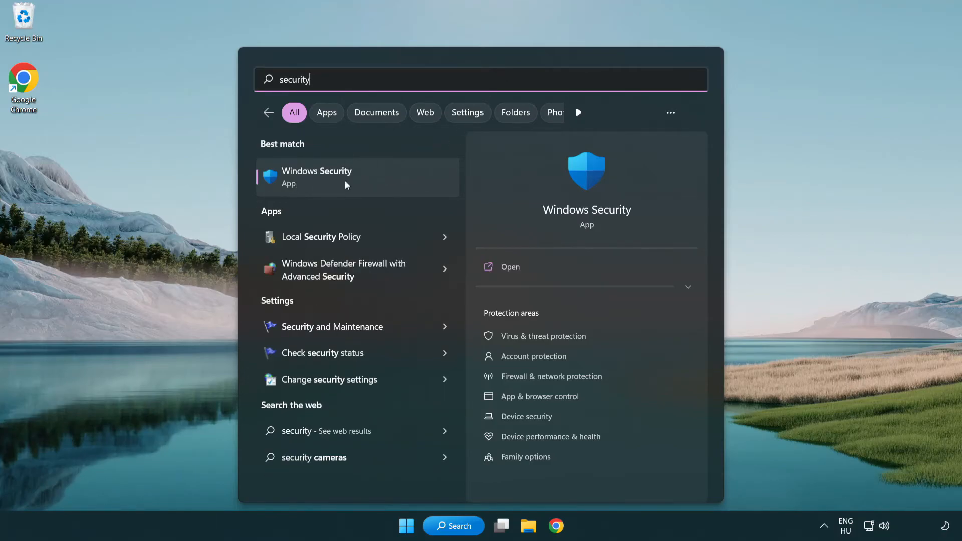
left_click(317, 177)
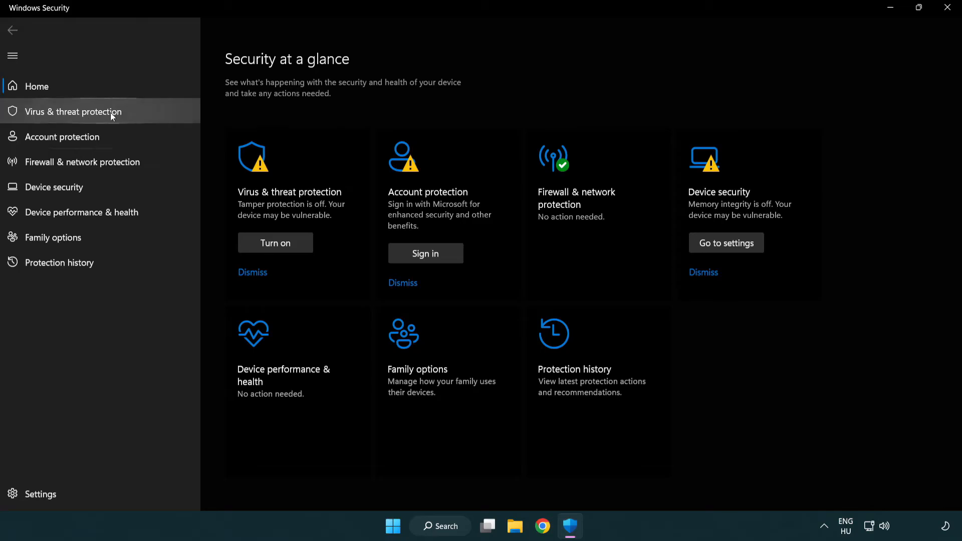
Step: Go through Virus & threat protection and Manage settings to Add or remove exclusions
left_click(72, 112)
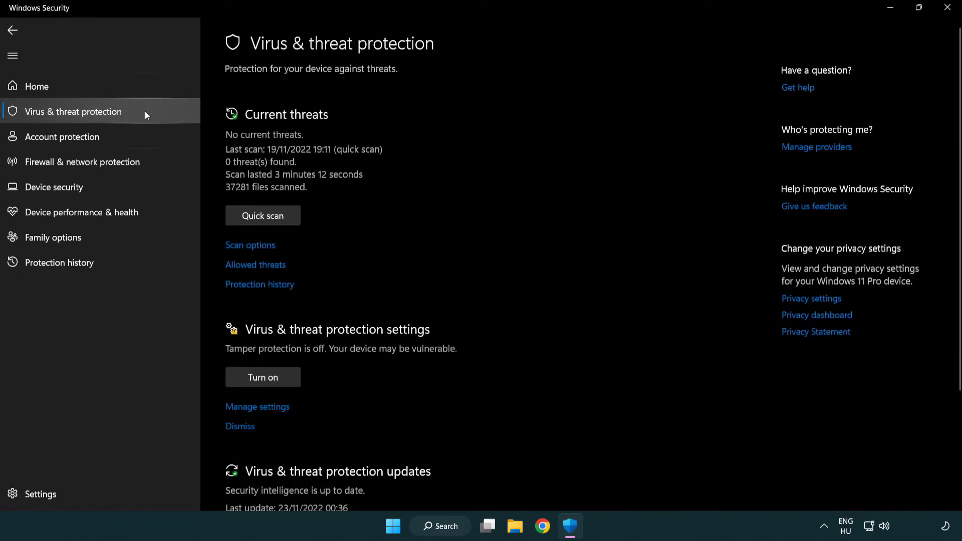
scroll("down", 3)
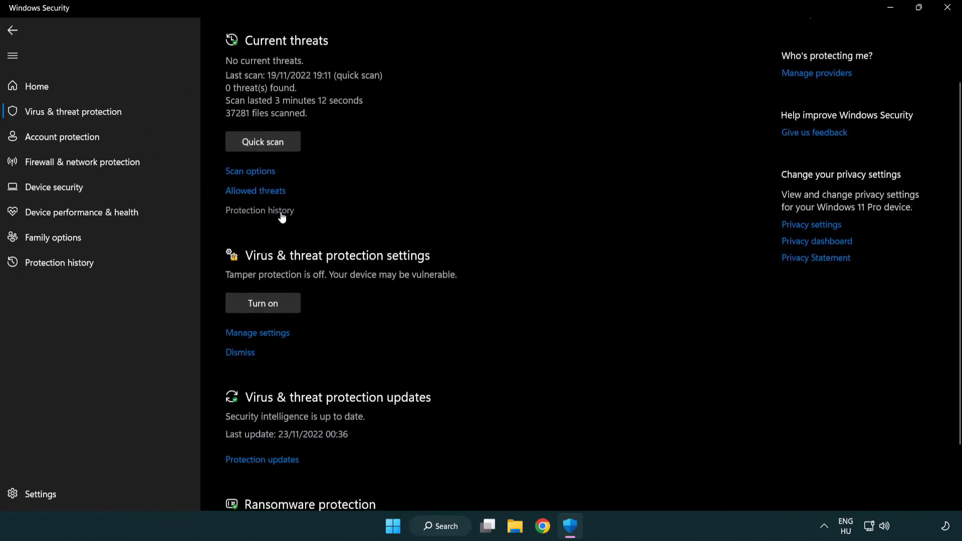
mouse_move(257, 336)
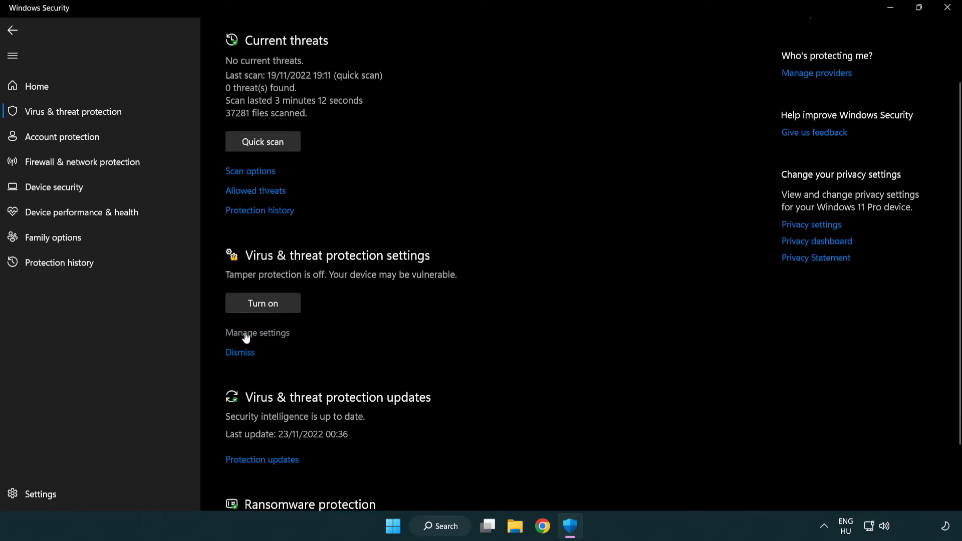
left_click(257, 332)
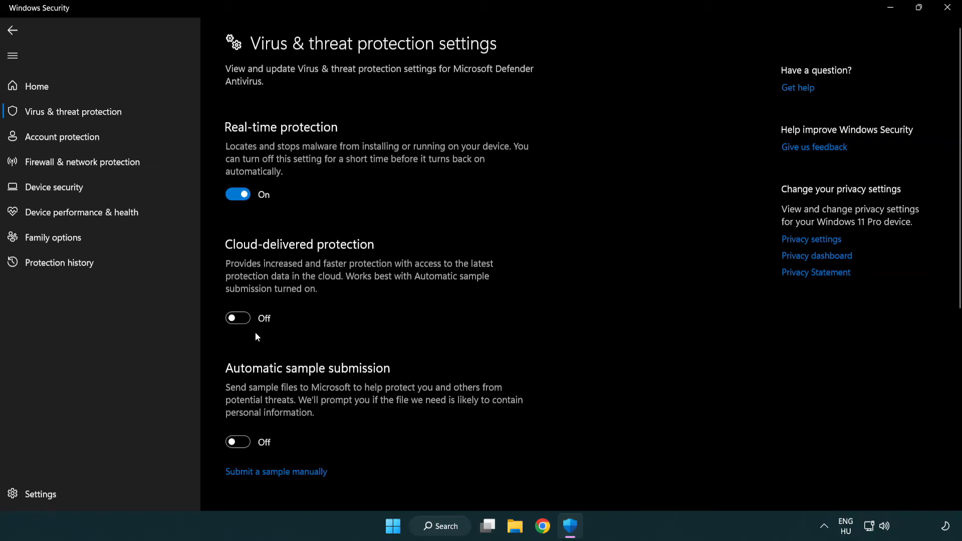
scroll("down", 3)
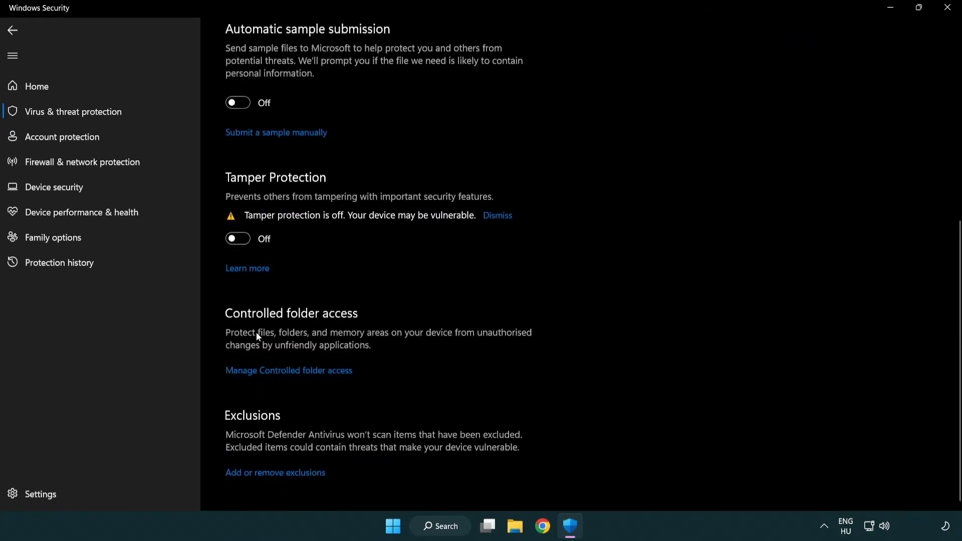
mouse_move(217, 485)
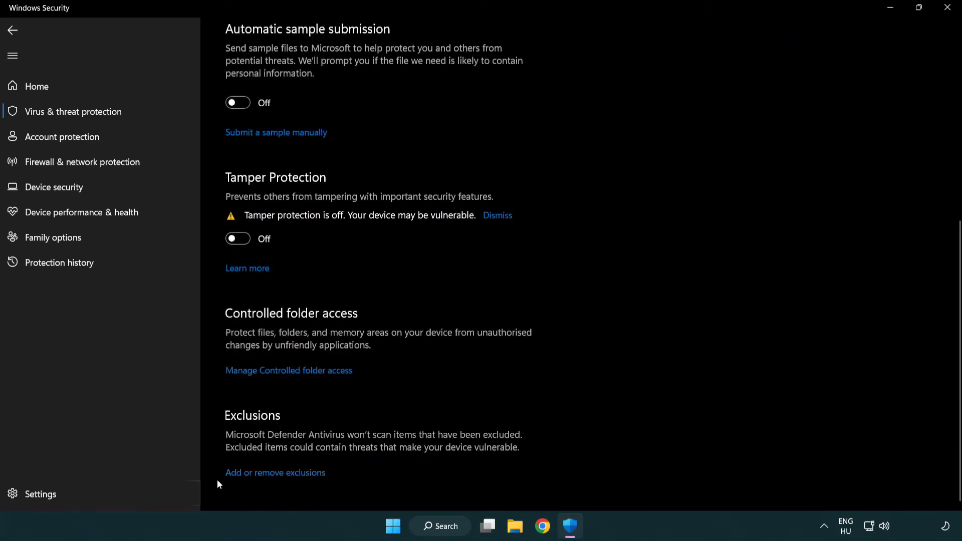
mouse_move(275, 472)
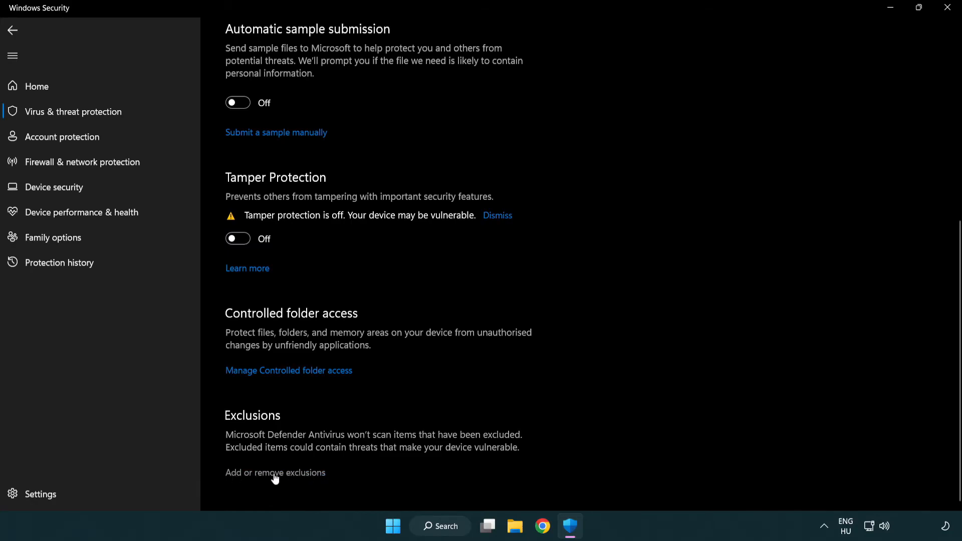
left_click(275, 472)
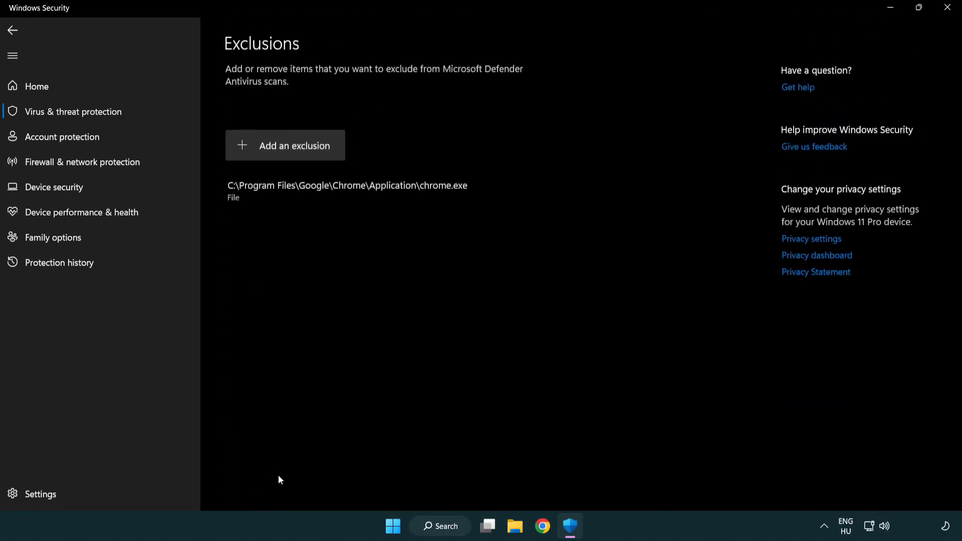
mouse_move(270, 335)
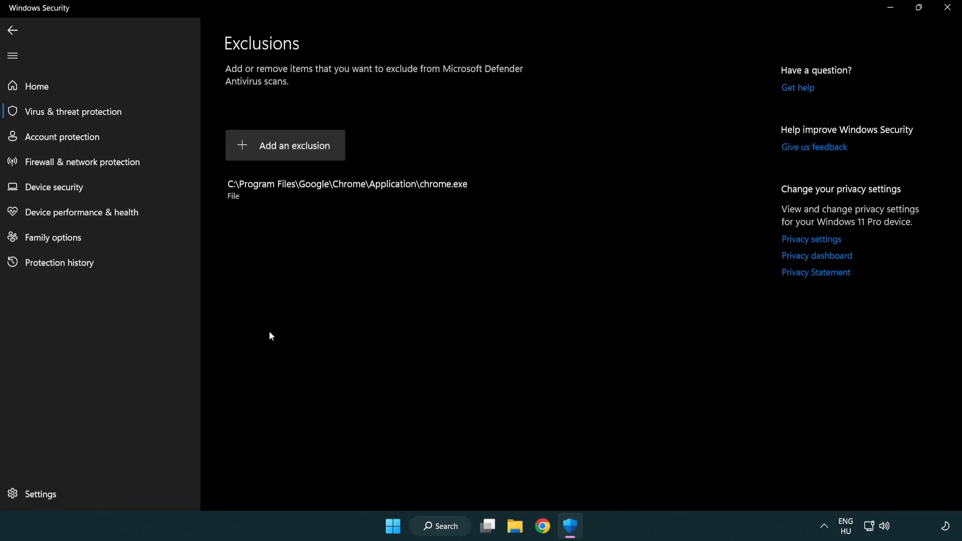
mouse_move(288, 150)
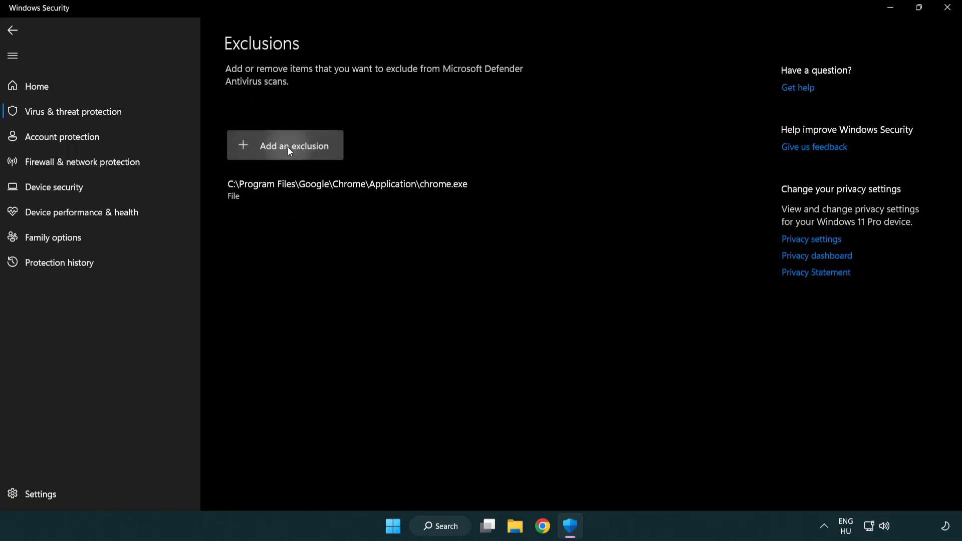
Step: Add a File exclusion for the NOT WORKING APP shortcut in C:\Program Files (x86)
left_click(284, 145)
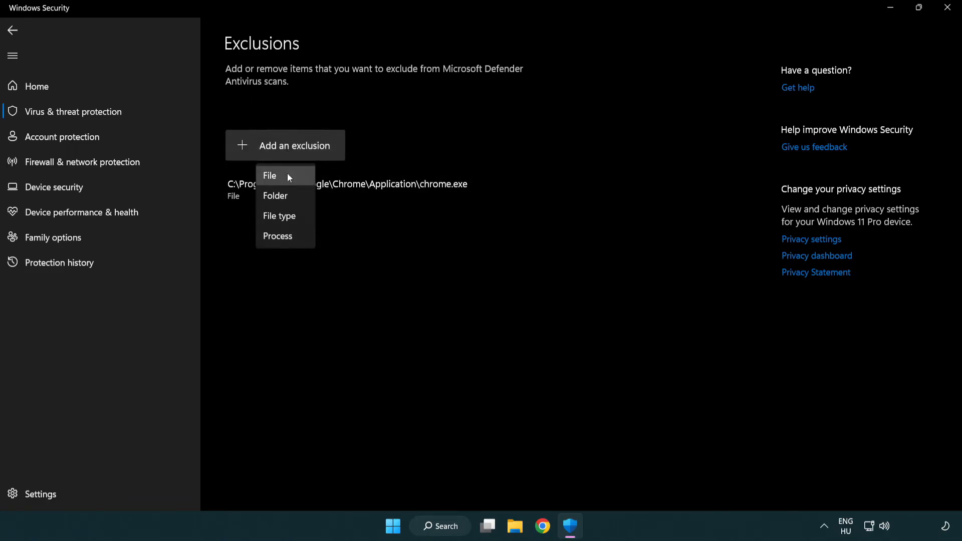
mouse_move(289, 195)
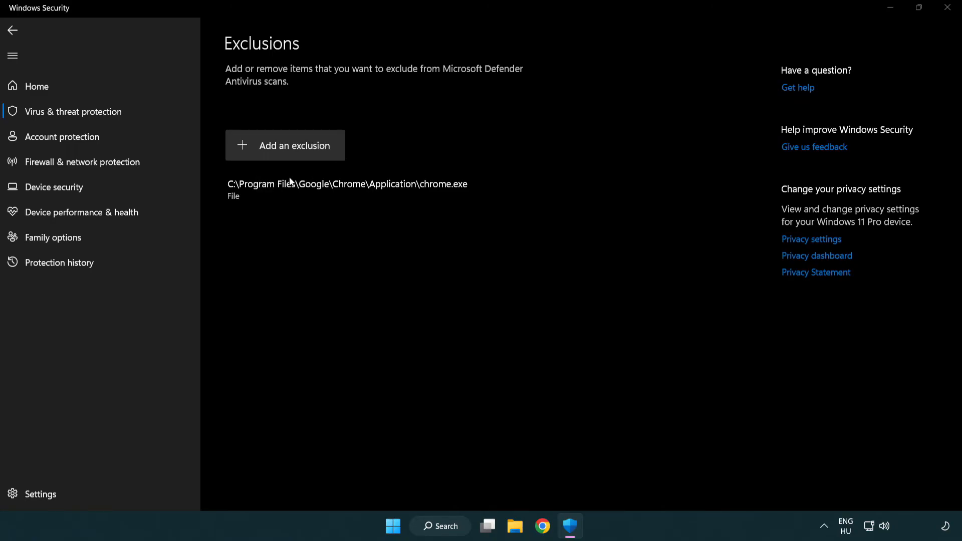
left_click(285, 145)
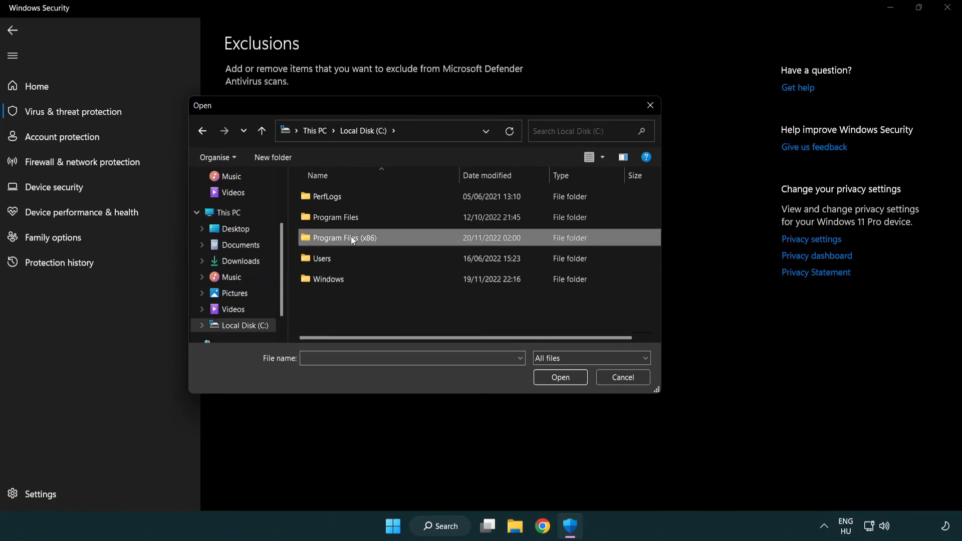
double_click(341, 238)
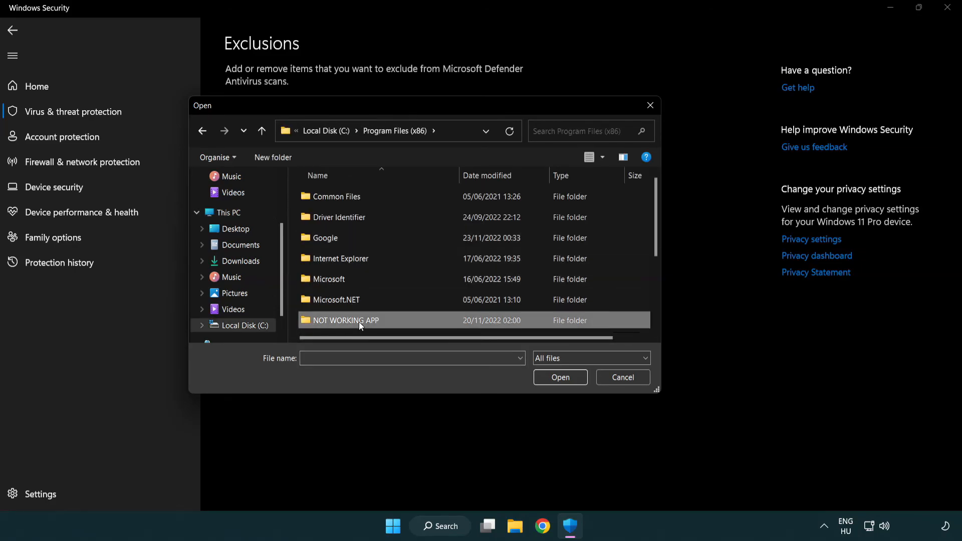
double_click(344, 319)
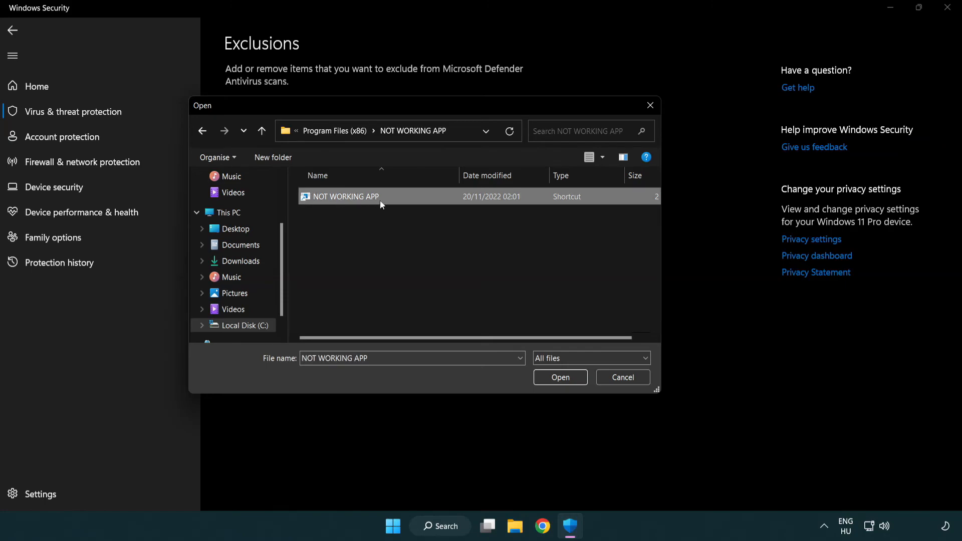
left_click(559, 377)
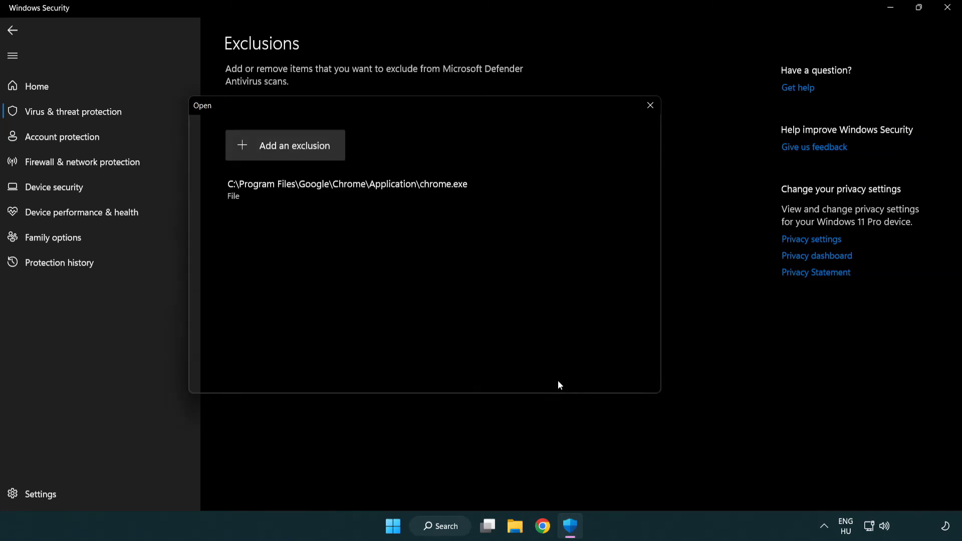
left_click(650, 104)
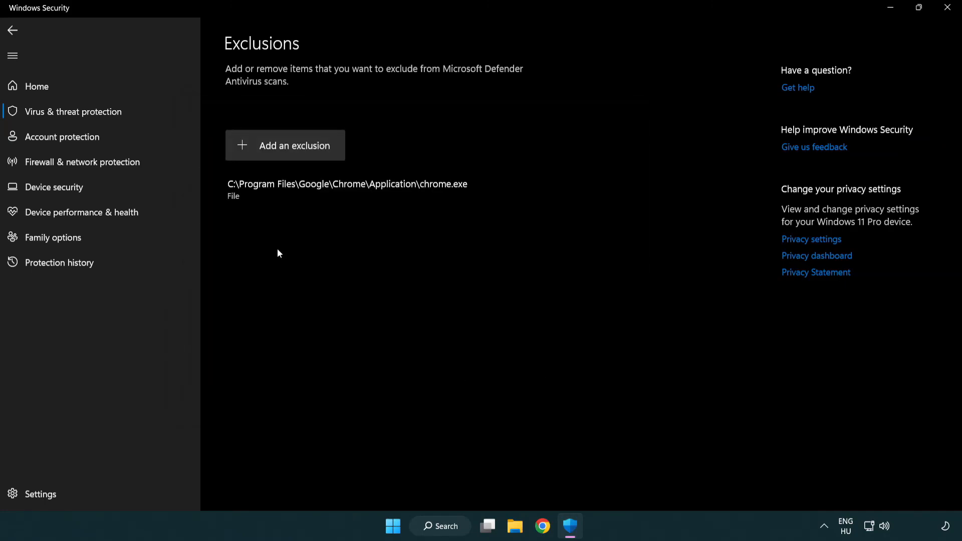
mouse_move(410, 292)
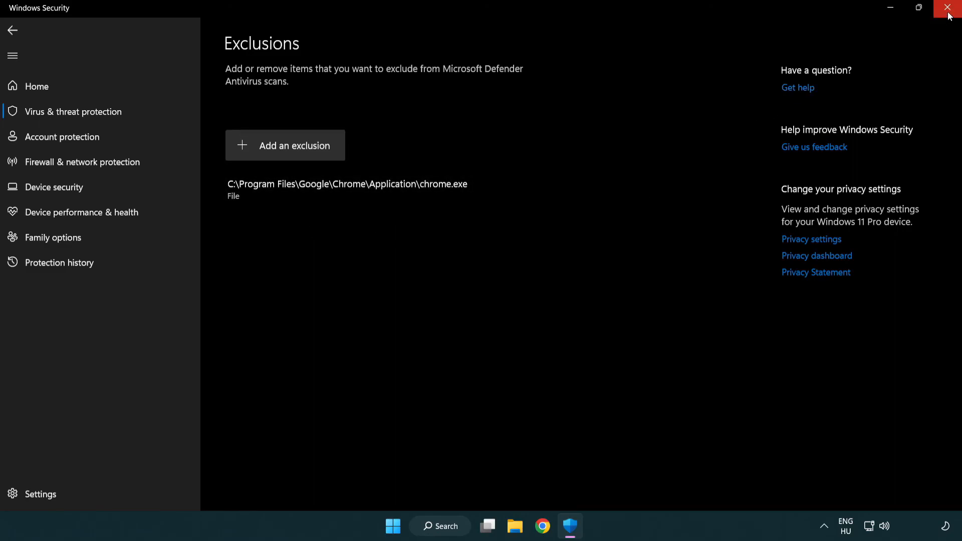
Step: Close Windows Security and show the Start menu power options
left_click(947, 8)
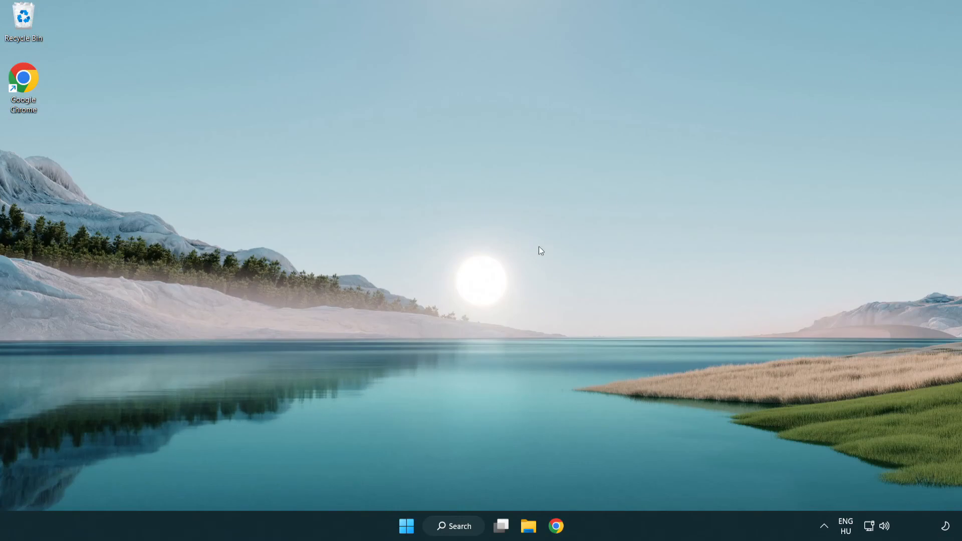
left_click(406, 525)
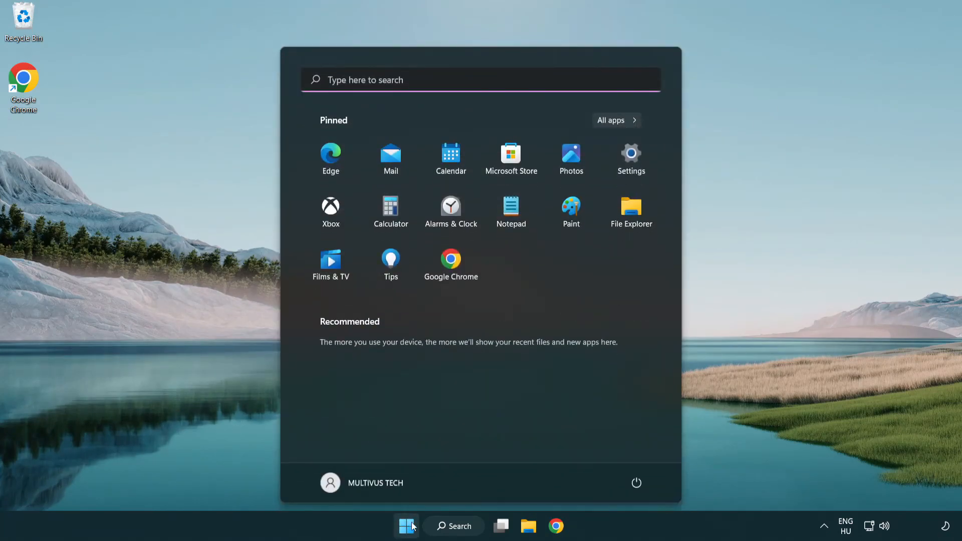
left_click(637, 483)
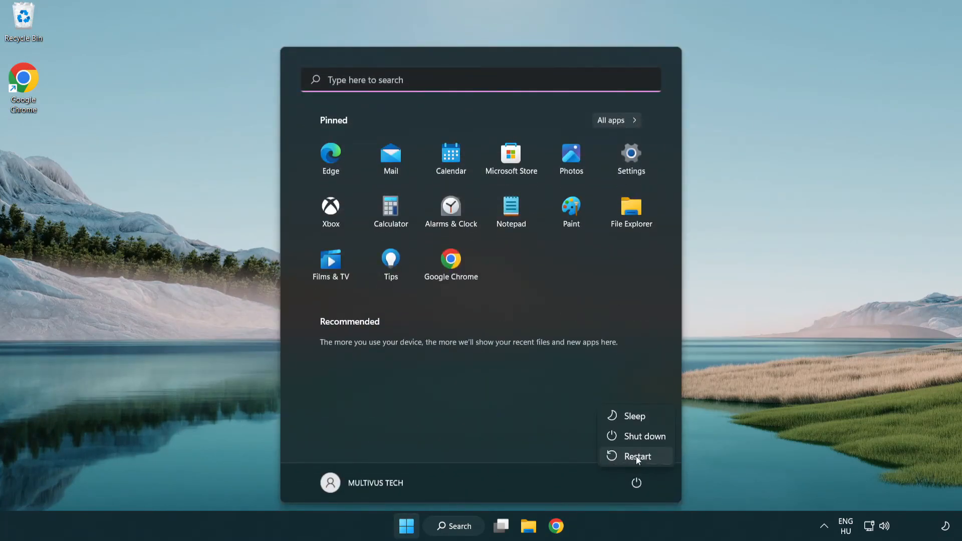
mouse_move(637, 456)
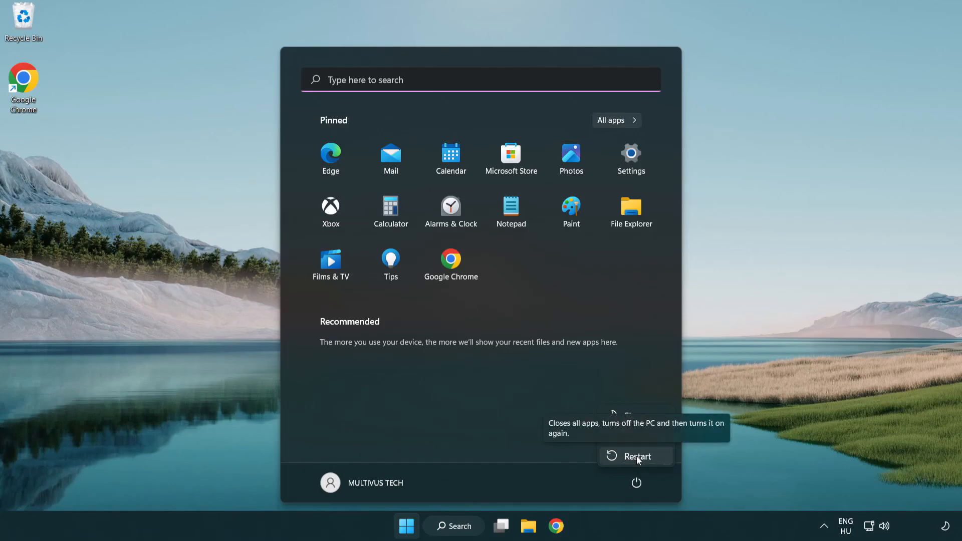